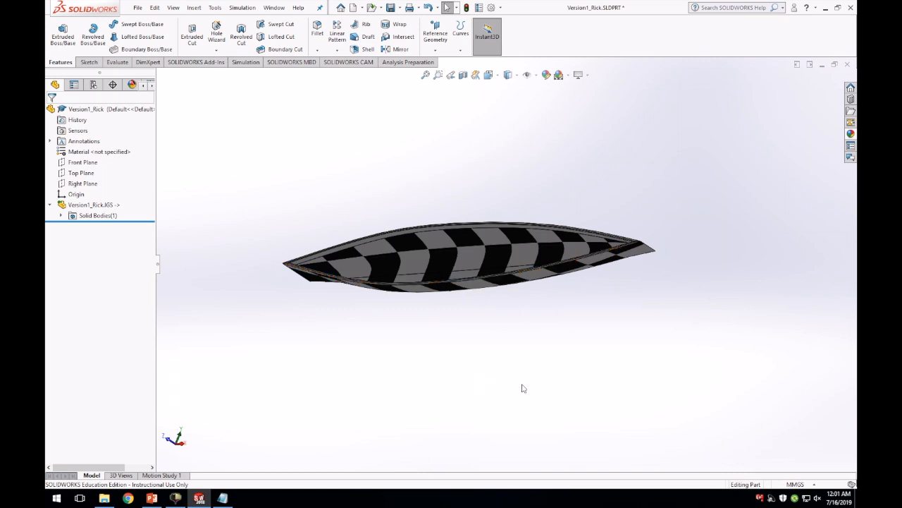
{"action": "mouse_move", "coordinate": [576, 372]}
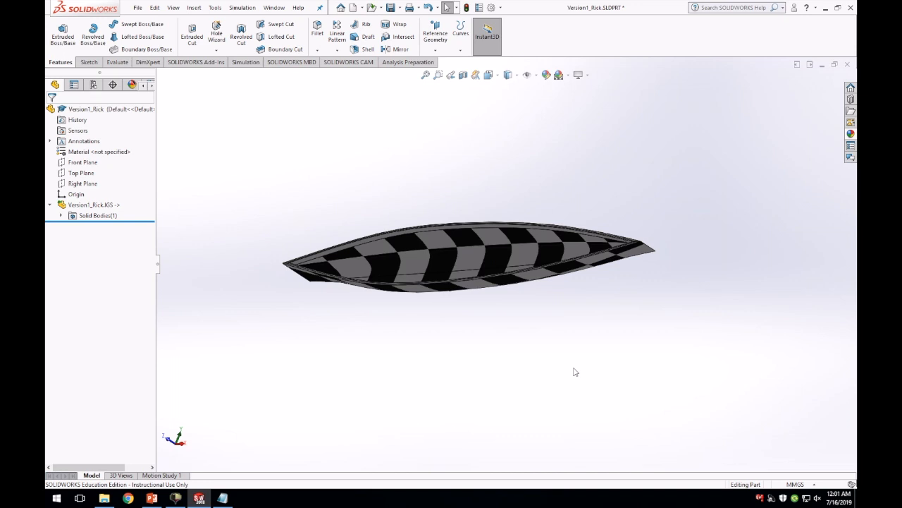
{"action": "mouse_move", "coordinate": [635, 369]}
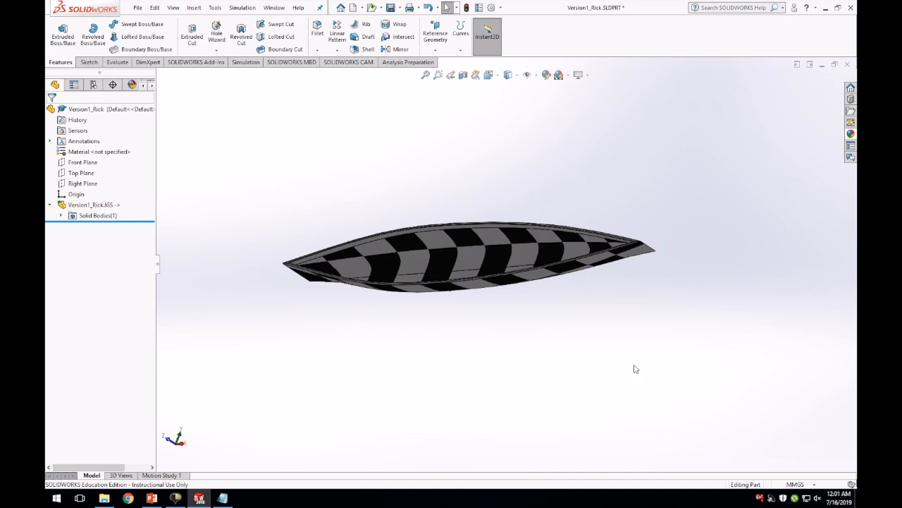
{"action": "mouse_move", "coordinate": [631, 313]}
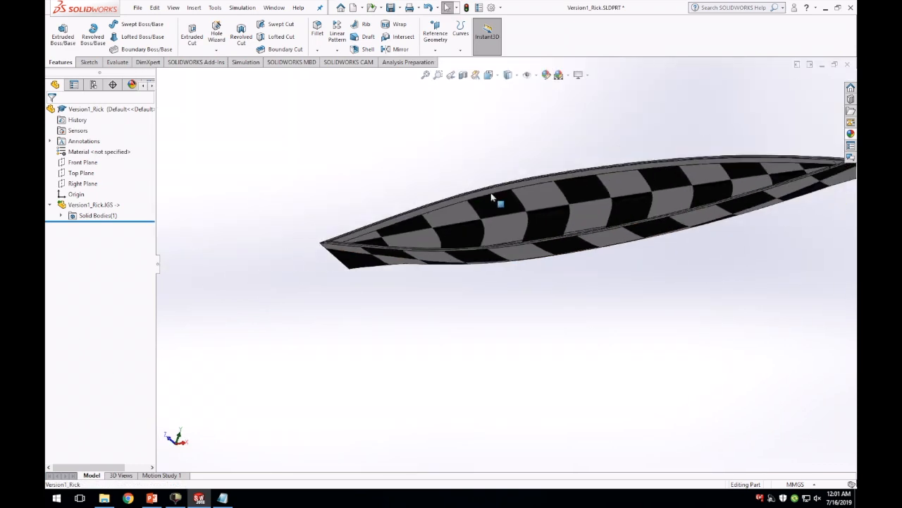
- Start a new reference plane from the Insert menu, continuing past the low-memory warning
{"action": "left_click_drag", "start_coordinate": [493, 198], "coordinate": [553, 307]}
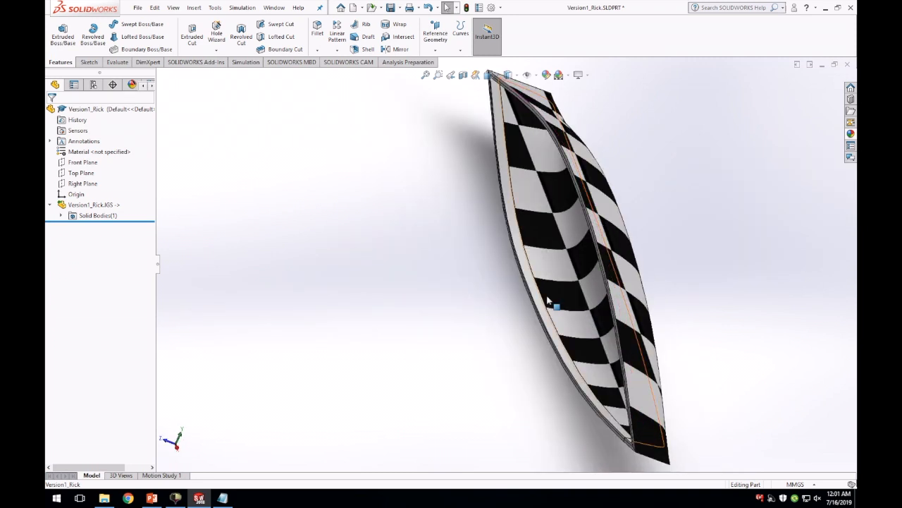
{"action": "left_click_drag", "start_coordinate": [550, 303], "coordinate": [547, 256]}
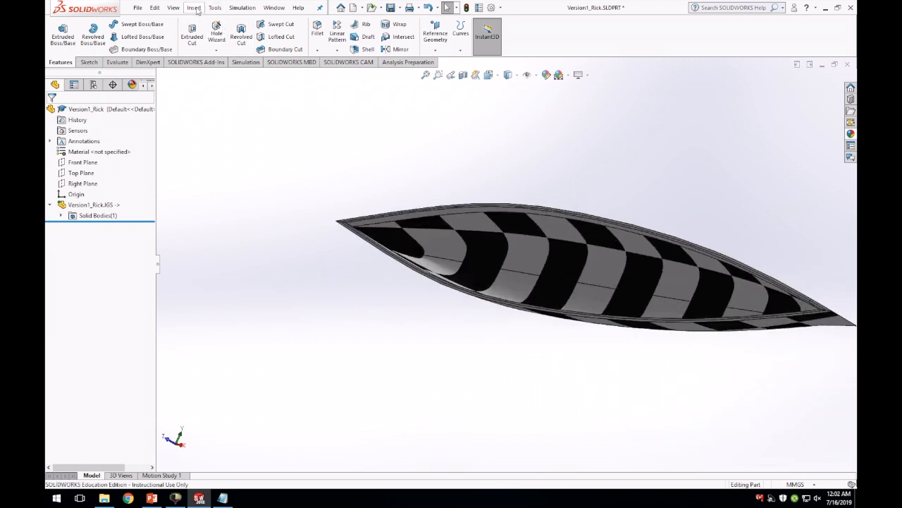
{"action": "left_click", "coordinate": [194, 8]}
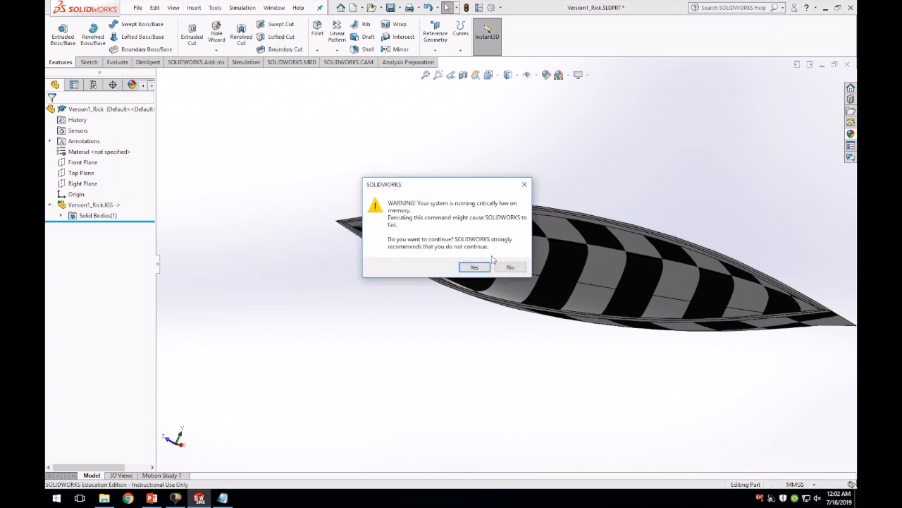
{"action": "left_click", "coordinate": [474, 267]}
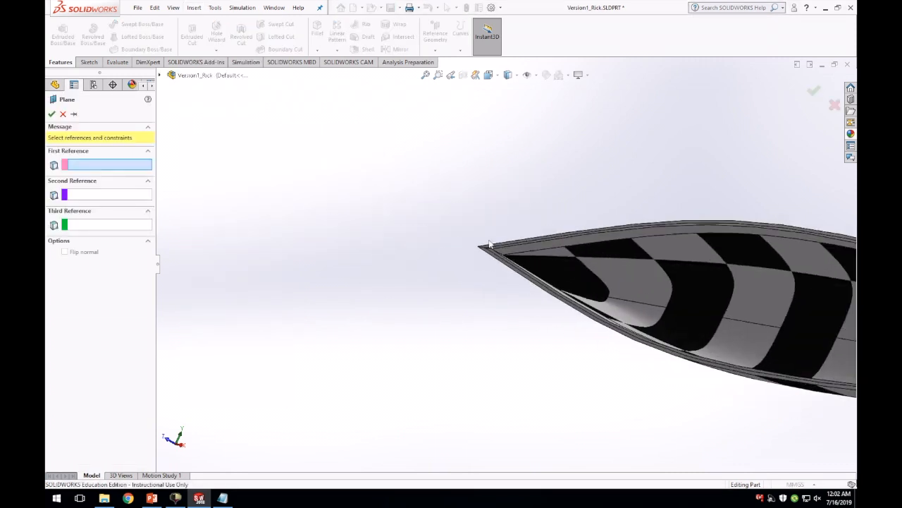
- Reference the Front Plane, flip the offset to the other side and confirm Plane2
{"action": "left_click", "coordinate": [158, 76]}
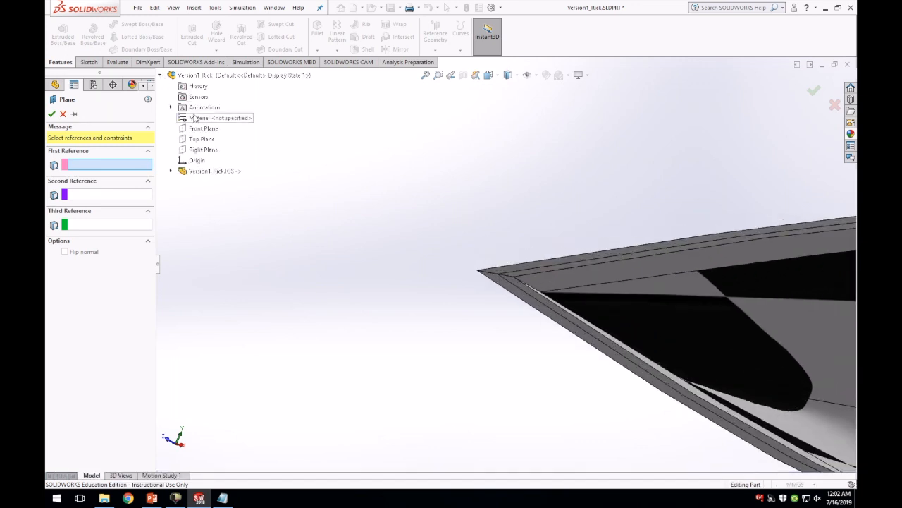
{"action": "left_click", "coordinate": [203, 129]}
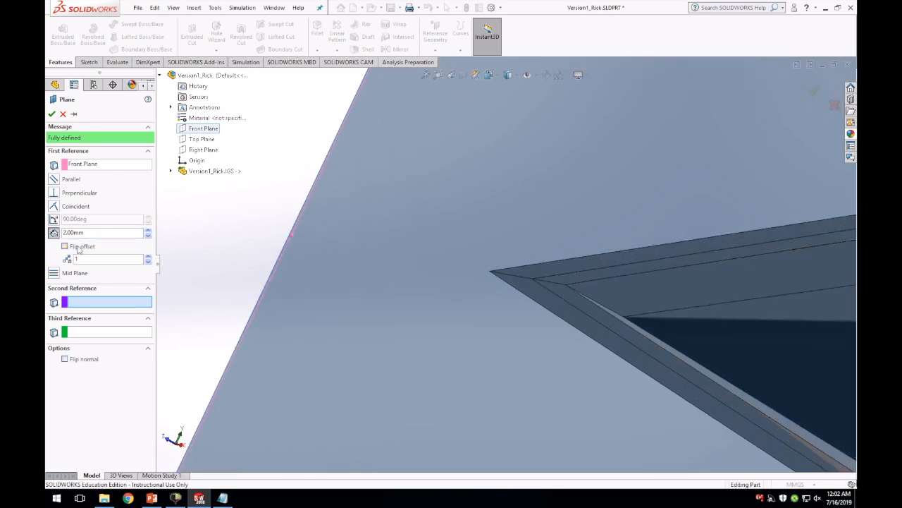
{"action": "left_click", "coordinate": [64, 245]}
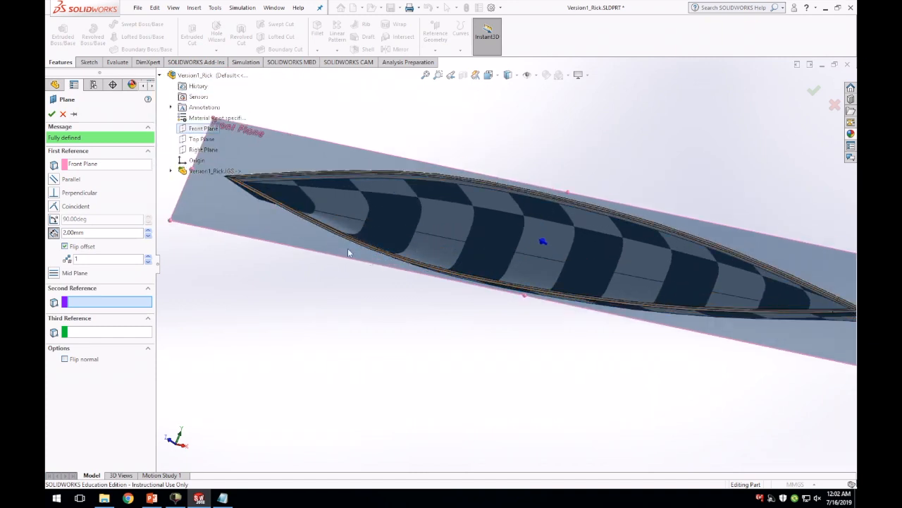
{"action": "left_click_drag", "start_coordinate": [347, 252], "coordinate": [444, 294]}
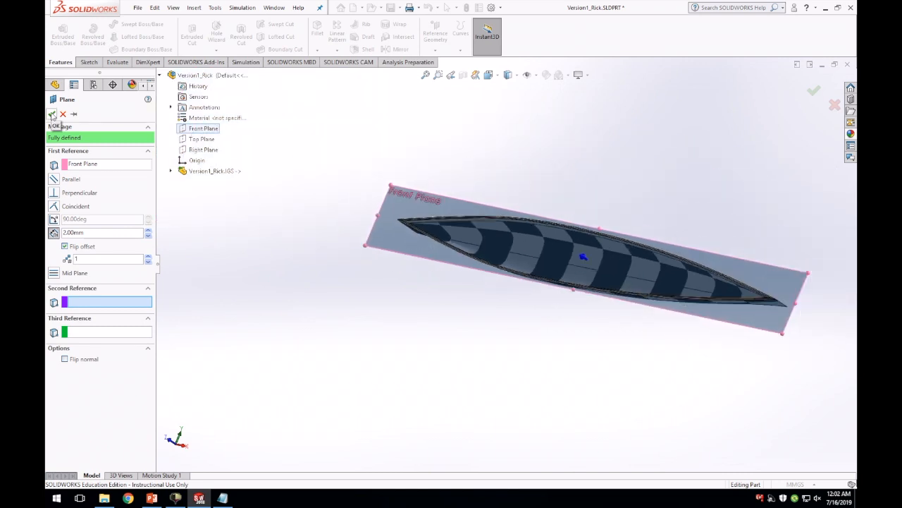
{"action": "left_click", "coordinate": [194, 8]}
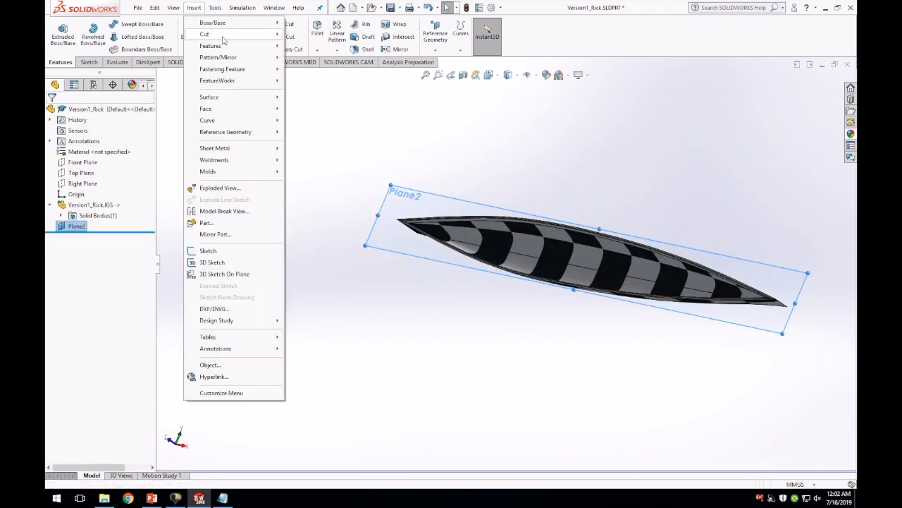
- Sketch the cut profile on Plane2 and extrude-cut away the rectangular base as Cut-Extrude2
{"action": "left_click", "coordinate": [208, 251]}
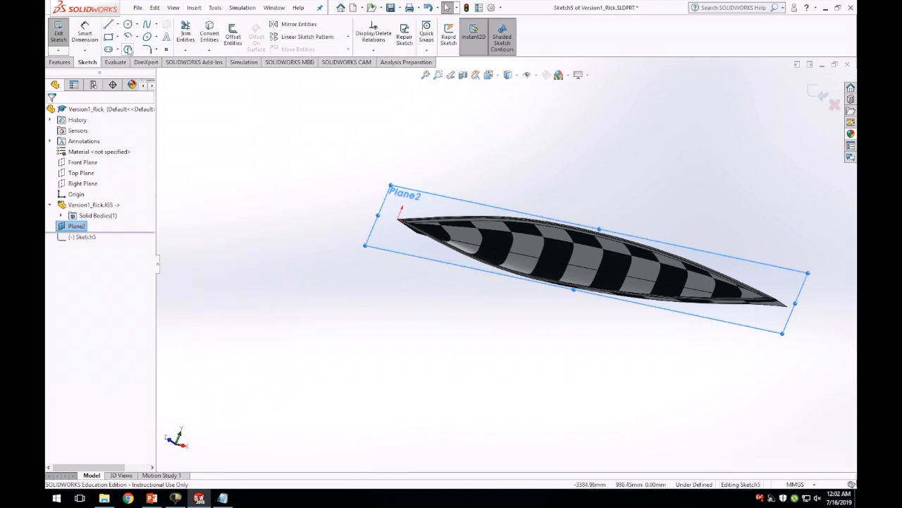
{"action": "left_click", "coordinate": [109, 37]}
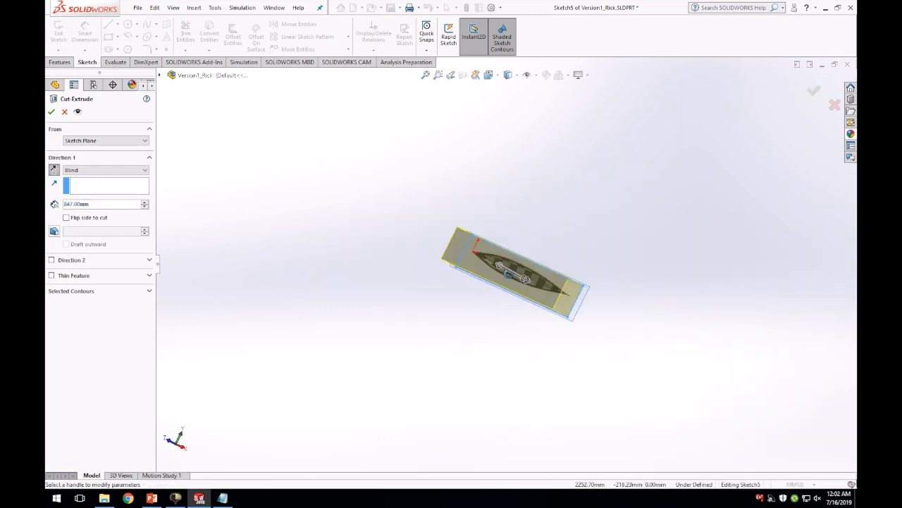
{"action": "scroll", "scroll_direction": "up", "scroll_amount": 3}
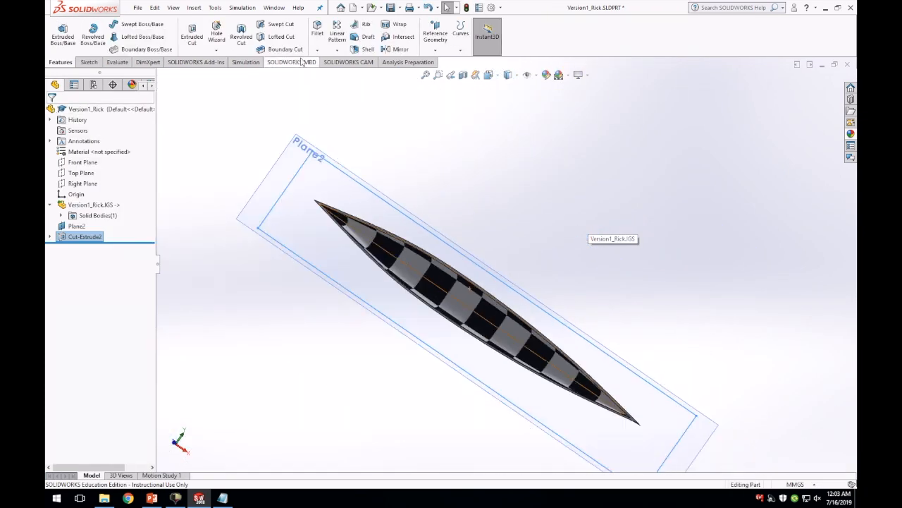
- Create Parting Line1 with Plane2 as pull direction, draft analysis run, rim edges selected
{"action": "left_click", "coordinate": [194, 7]}
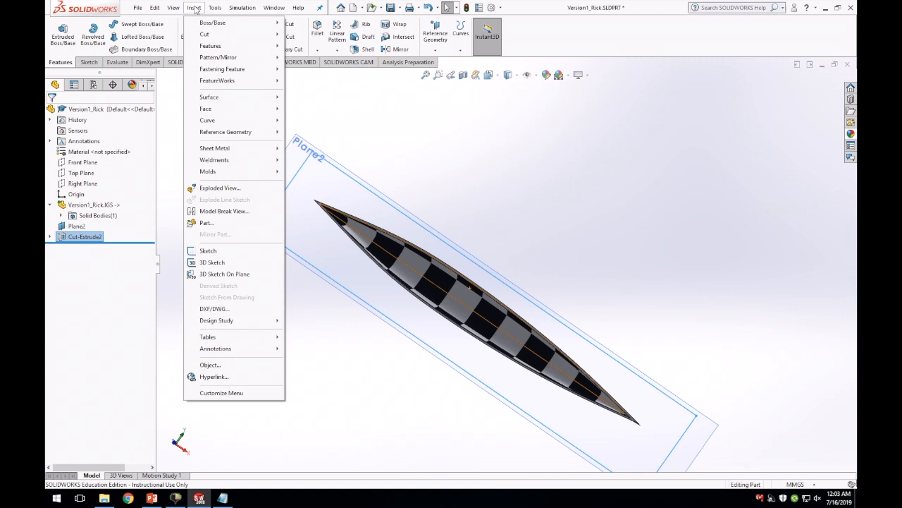
{"action": "mouse_move", "coordinate": [232, 173]}
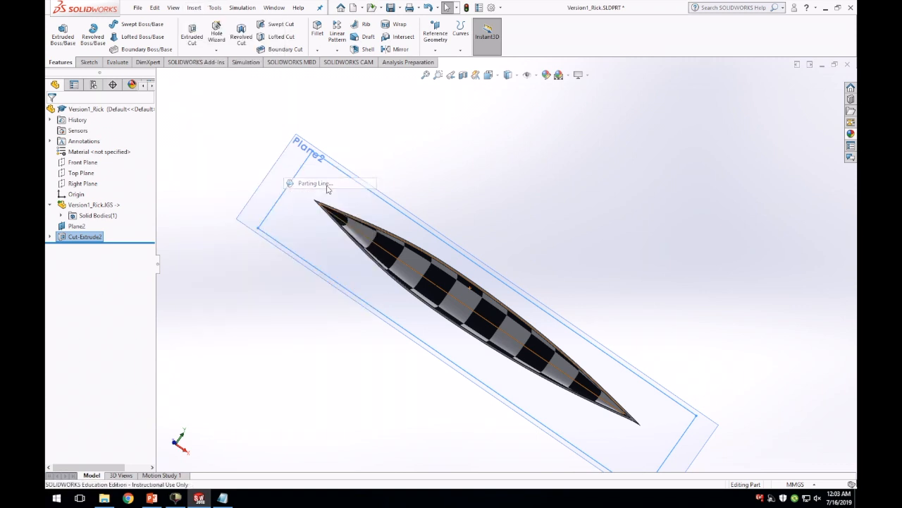
{"action": "left_click", "coordinate": [313, 183]}
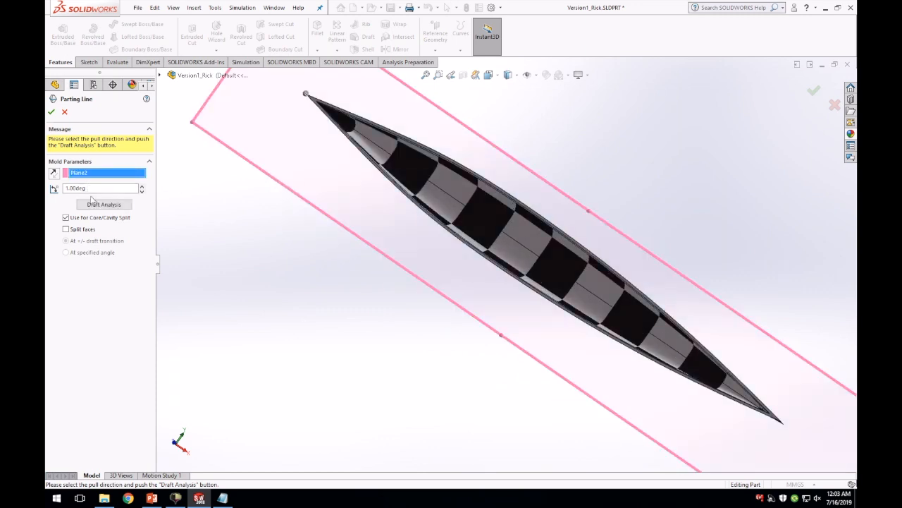
{"action": "left_click", "coordinate": [104, 203]}
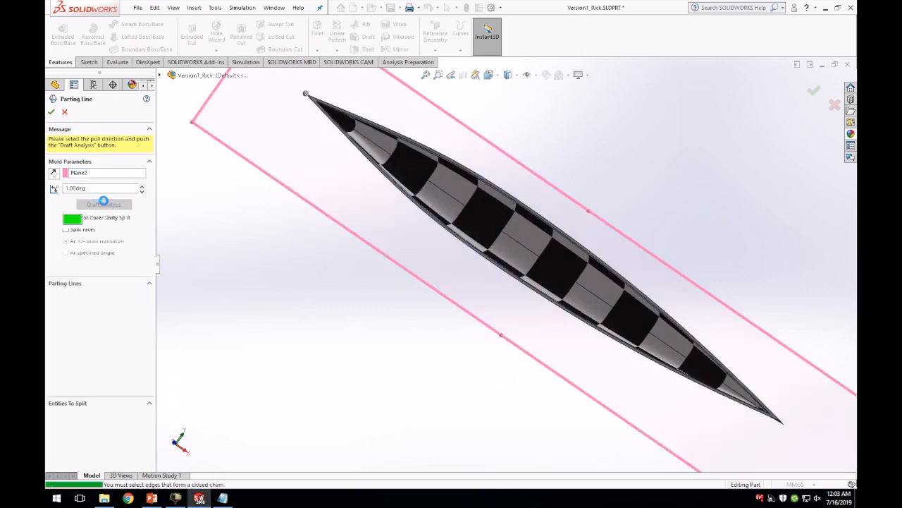
{"action": "left_click", "coordinate": [104, 210]}
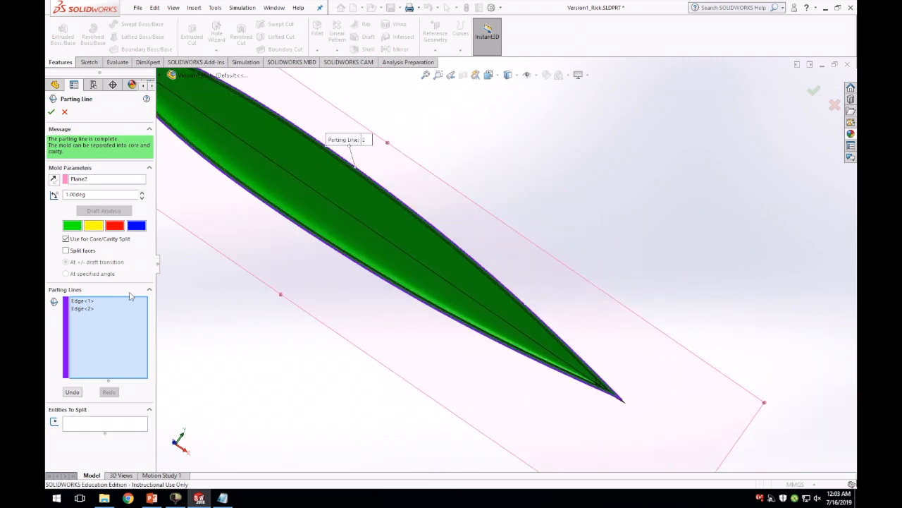
{"action": "mouse_move", "coordinate": [51, 112]}
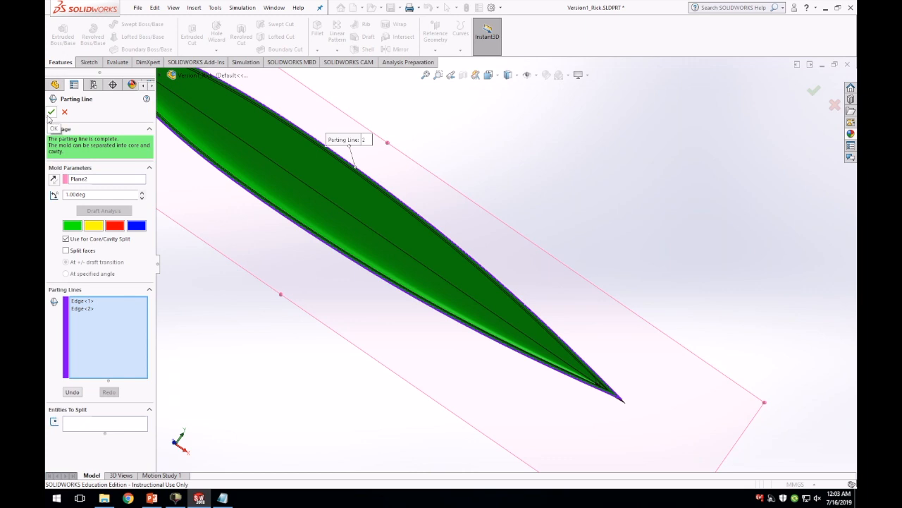
{"action": "scroll", "scroll_direction": "up", "scroll_amount": 3}
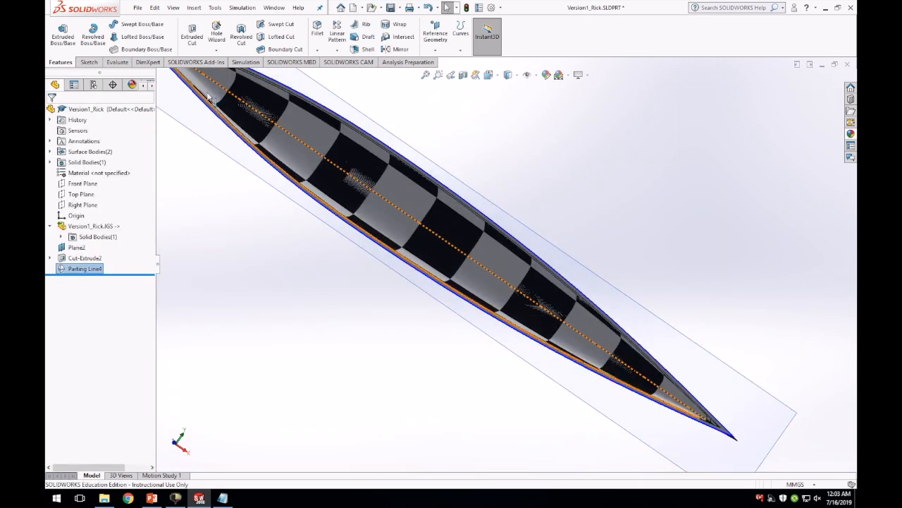
- Start a parting surface from Parting Line1 and zoom out to preview it around the canoe
{"action": "left_click", "coordinate": [193, 9]}
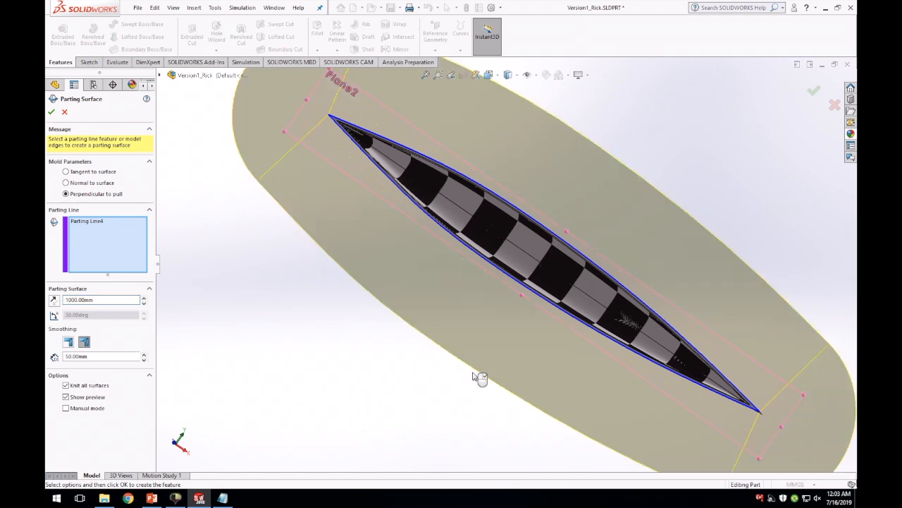
{"action": "left_click_drag", "start_coordinate": [479, 378], "coordinate": [680, 372]}
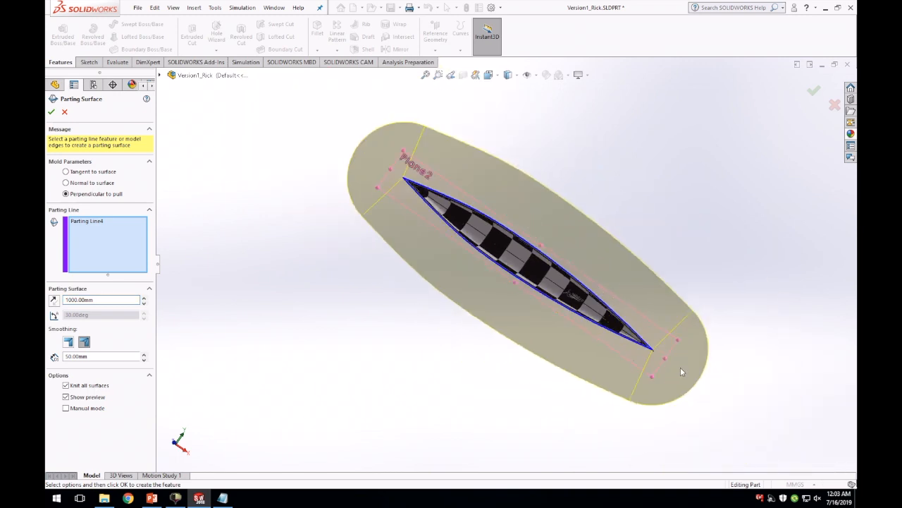
{"action": "mouse_move", "coordinate": [152, 110]}
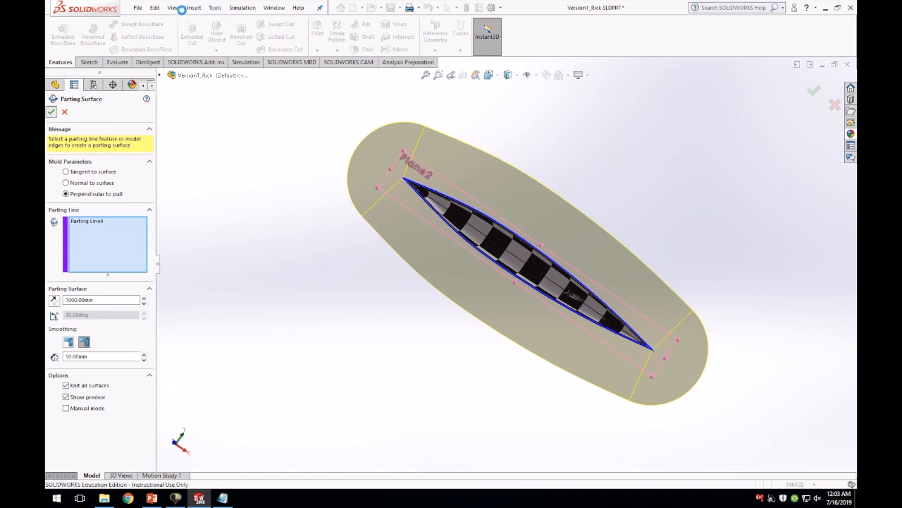
- Start a Tooling Split from Insert > Molds, confirming Parting Surface1
{"action": "left_click", "coordinate": [193, 7]}
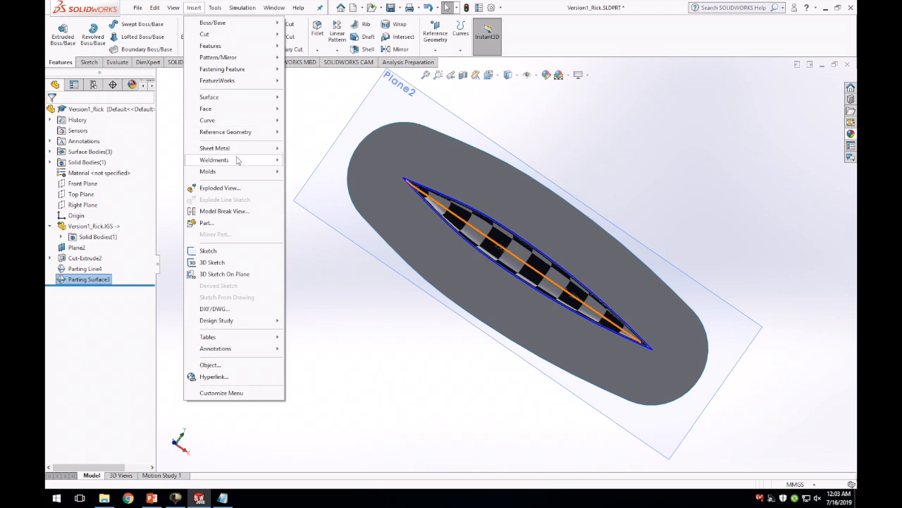
{"action": "mouse_move", "coordinate": [214, 172]}
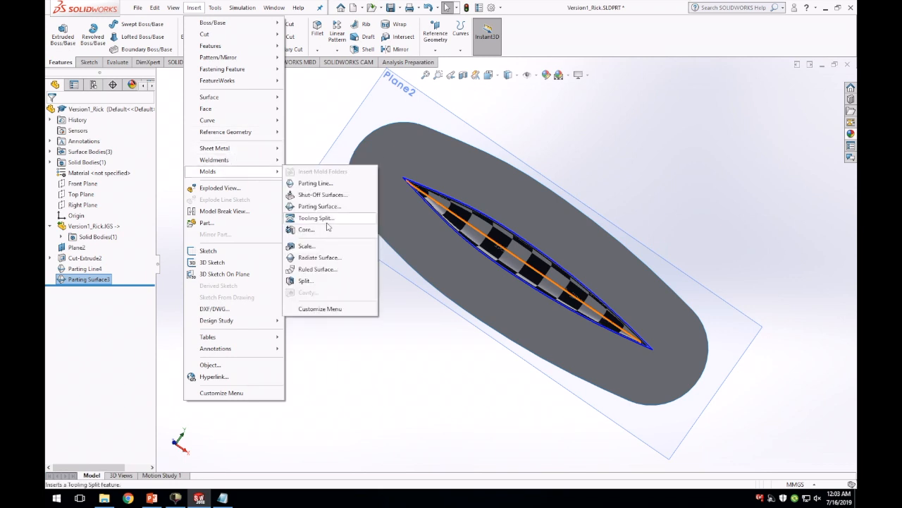
{"action": "left_click", "coordinate": [316, 217]}
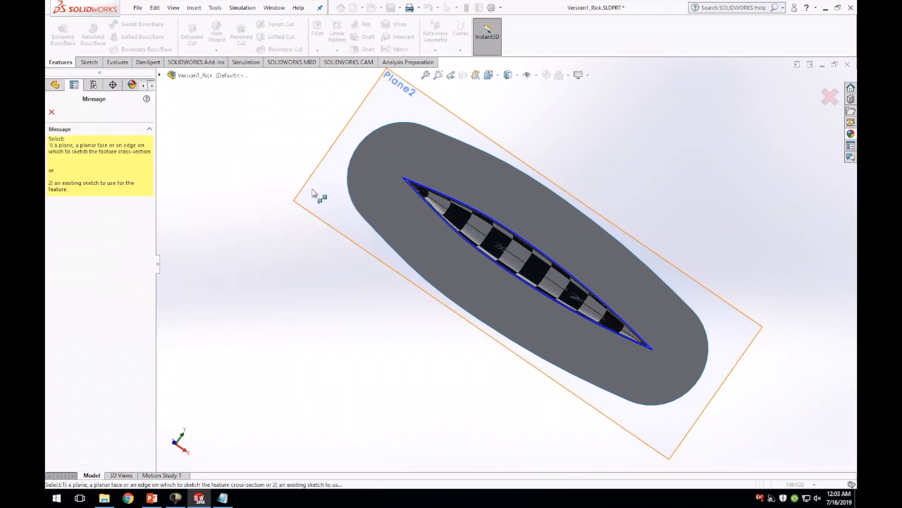
{"action": "mouse_move", "coordinate": [335, 209]}
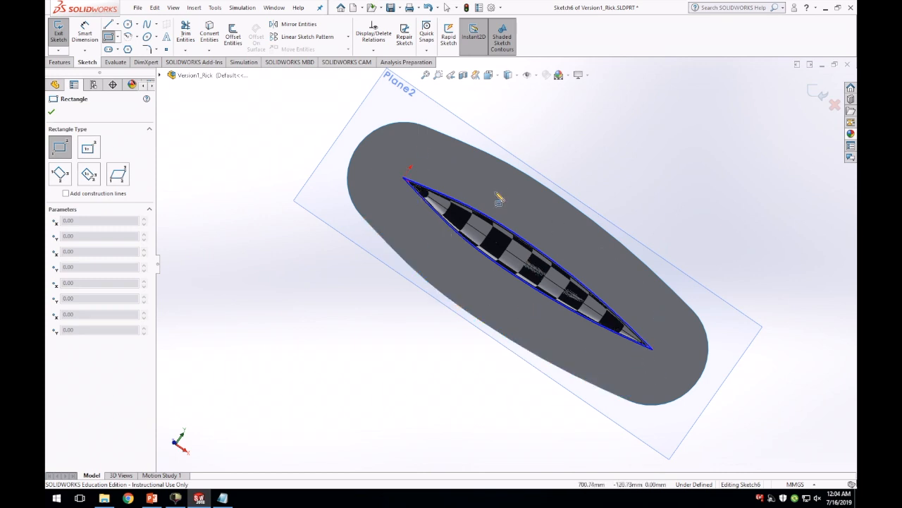
{"action": "mouse_move", "coordinate": [384, 203]}
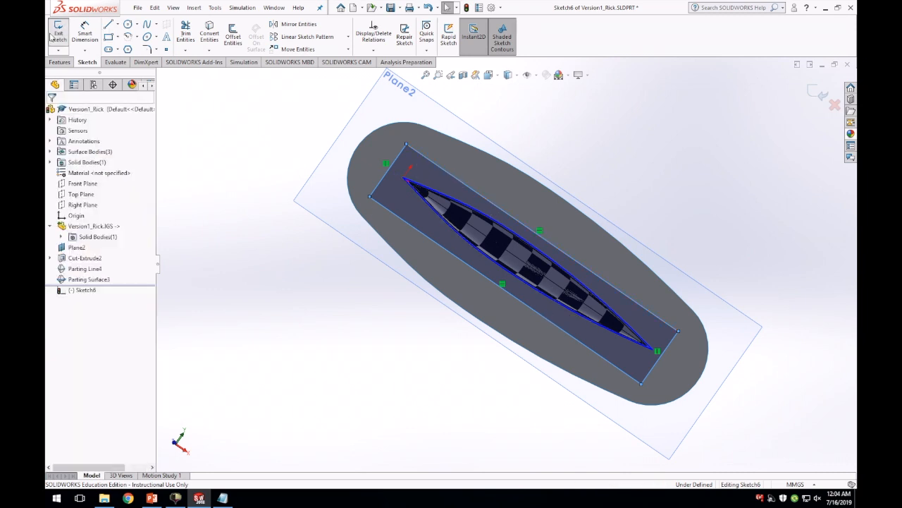
{"action": "mouse_move", "coordinate": [58, 34]}
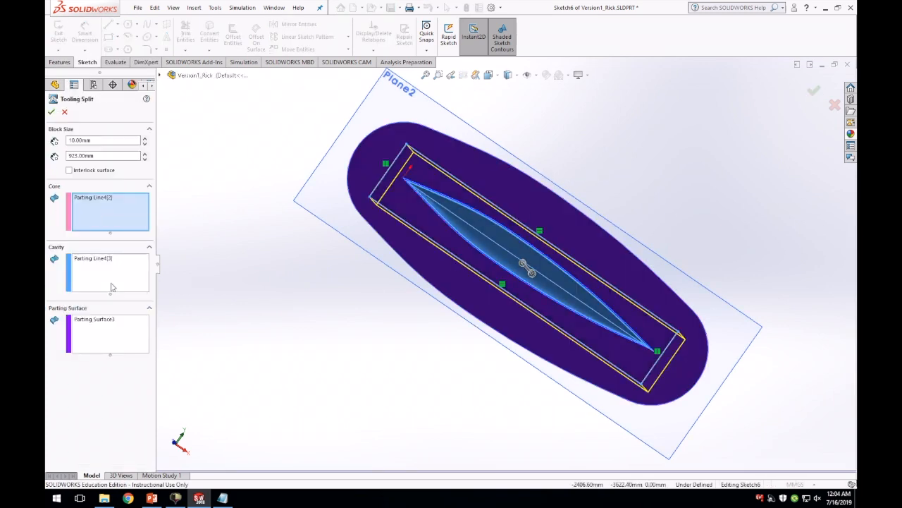
{"action": "mouse_move", "coordinate": [92, 197]}
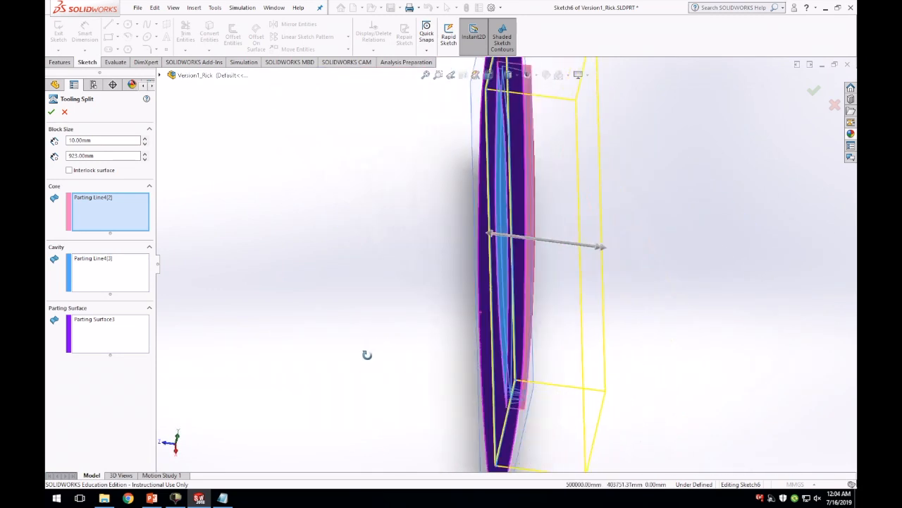
- Drag the block depth handle to size the mold block and confirm the Tooling Split
{"action": "left_click_drag", "start_coordinate": [529, 282], "coordinate": [578, 270]}
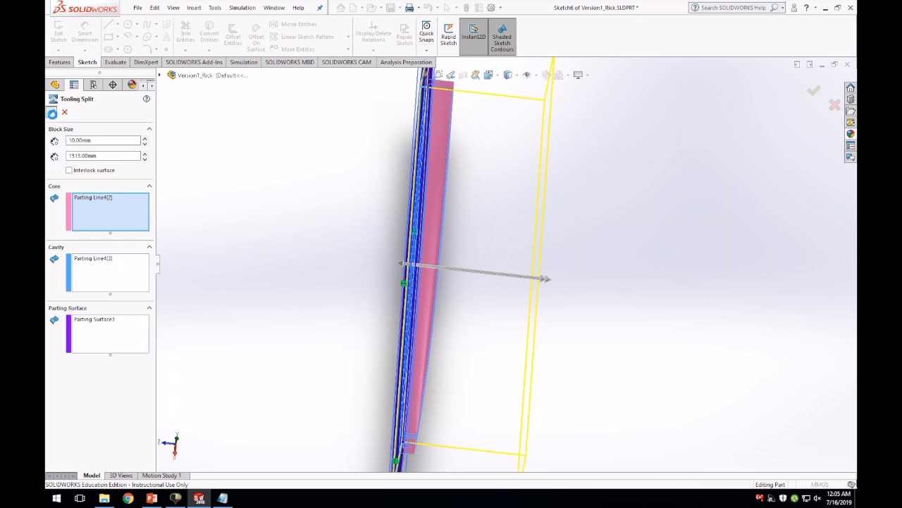
{"action": "left_click", "coordinate": [813, 90]}
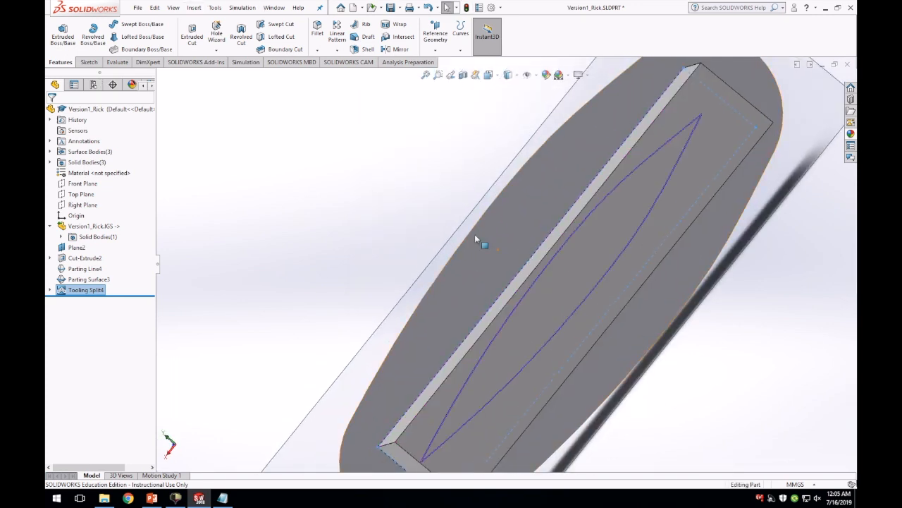
{"action": "left_click_drag", "start_coordinate": [482, 242], "coordinate": [567, 260]}
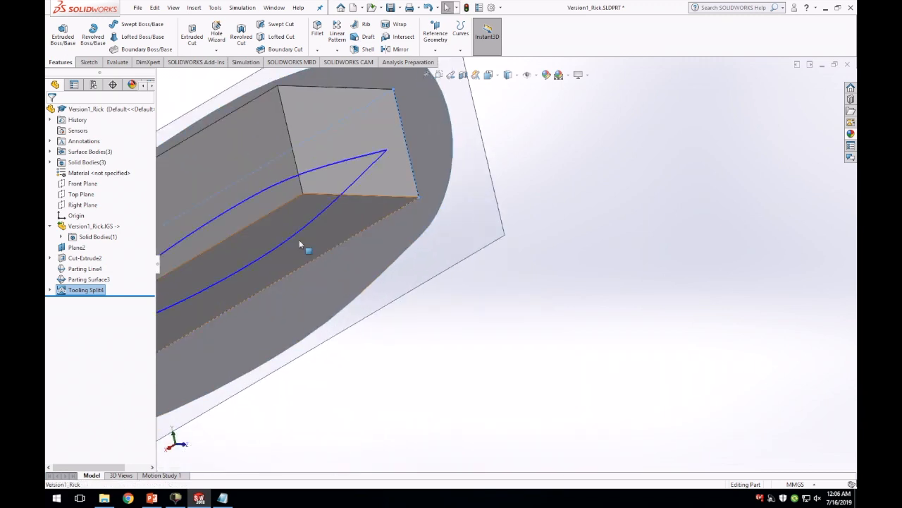
{"action": "left_click_drag", "start_coordinate": [299, 243], "coordinate": [360, 331]}
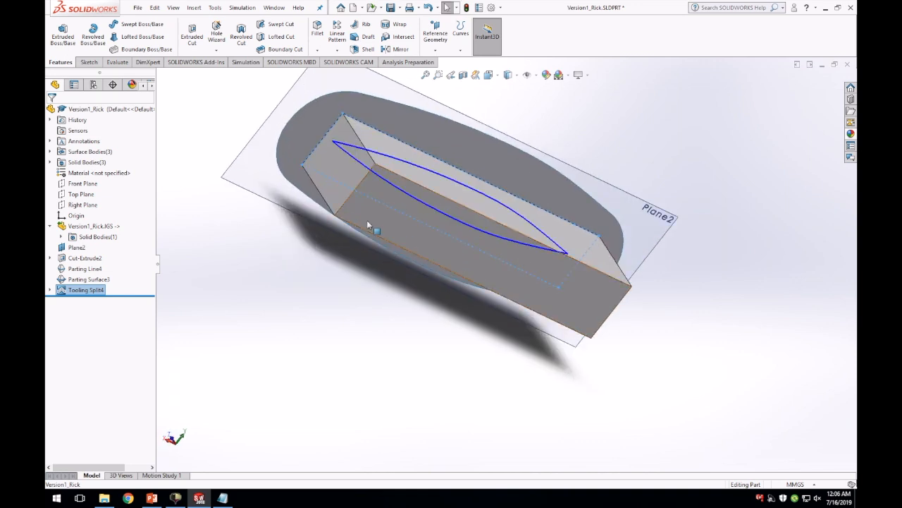
{"action": "left_click", "coordinate": [93, 225]}
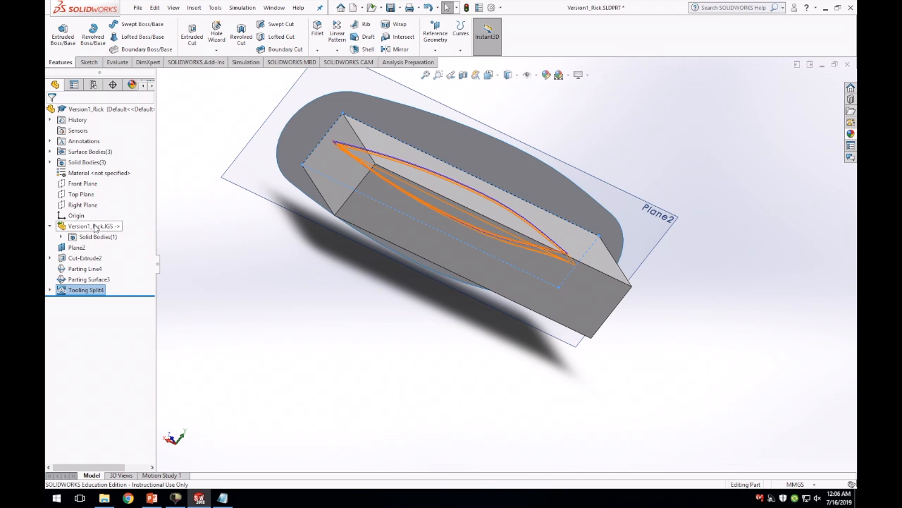
{"action": "left_click", "coordinate": [92, 225]}
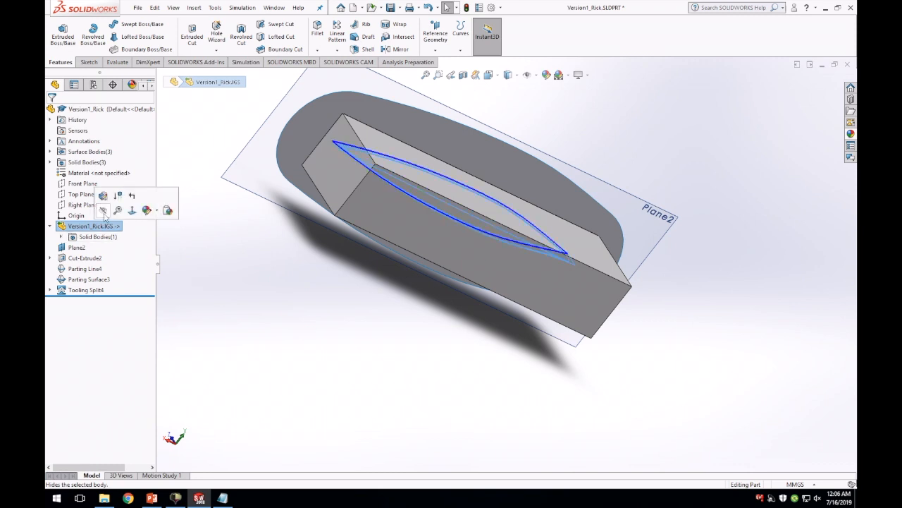
{"action": "mouse_move", "coordinate": [103, 212]}
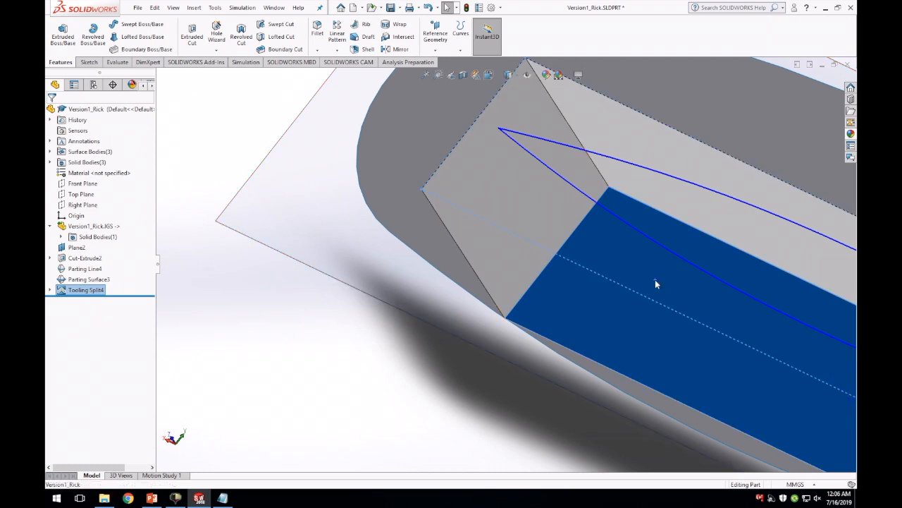
{"action": "right_click", "coordinate": [656, 285]}
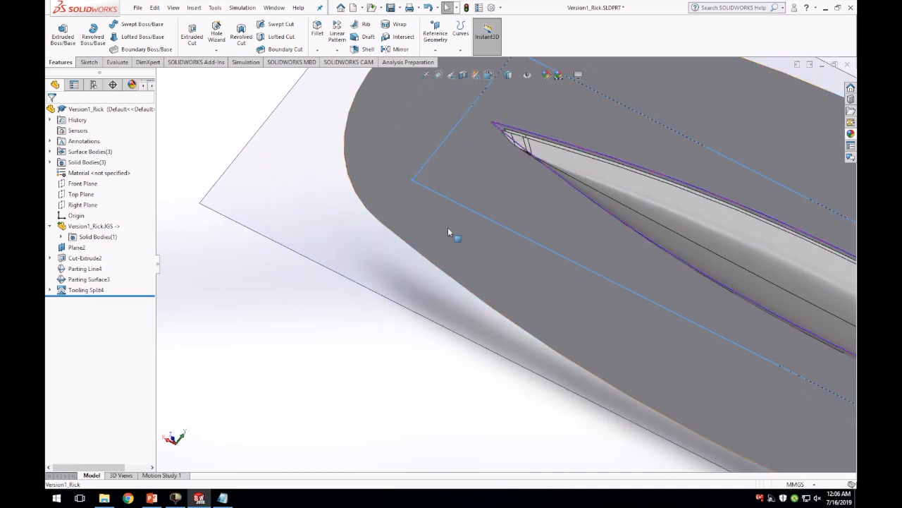
{"action": "right_click", "coordinate": [448, 231]}
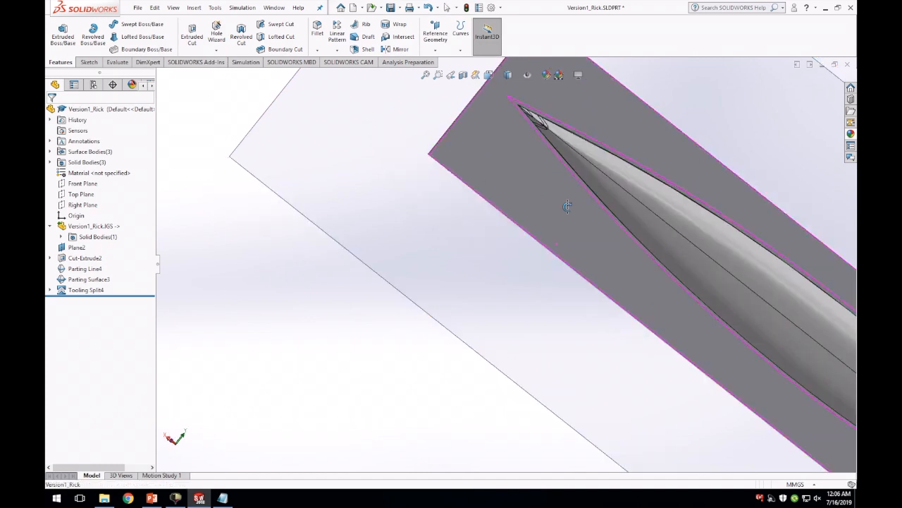
{"action": "left_click_drag", "start_coordinate": [564, 212], "coordinate": [525, 206]}
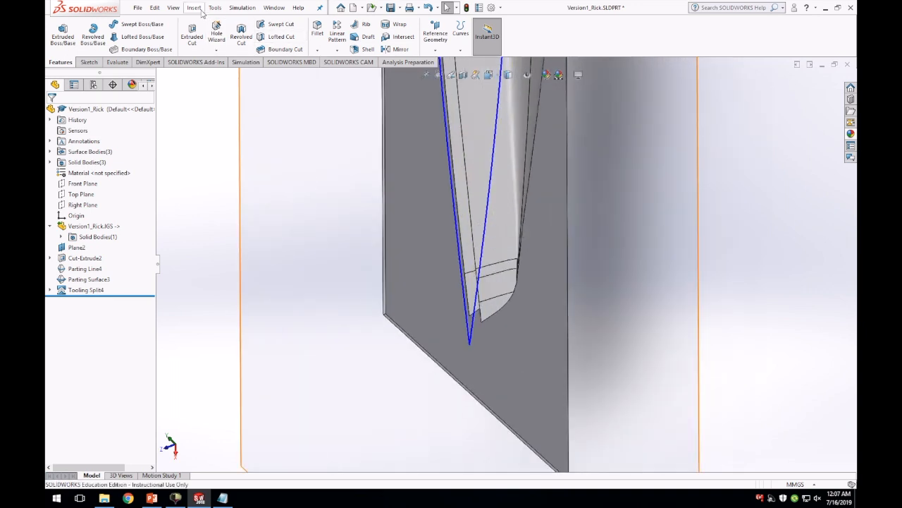
- Create Plane3 parallel to the Front Plane through a canoe vertex and confirm it
{"action": "left_click", "coordinate": [194, 8]}
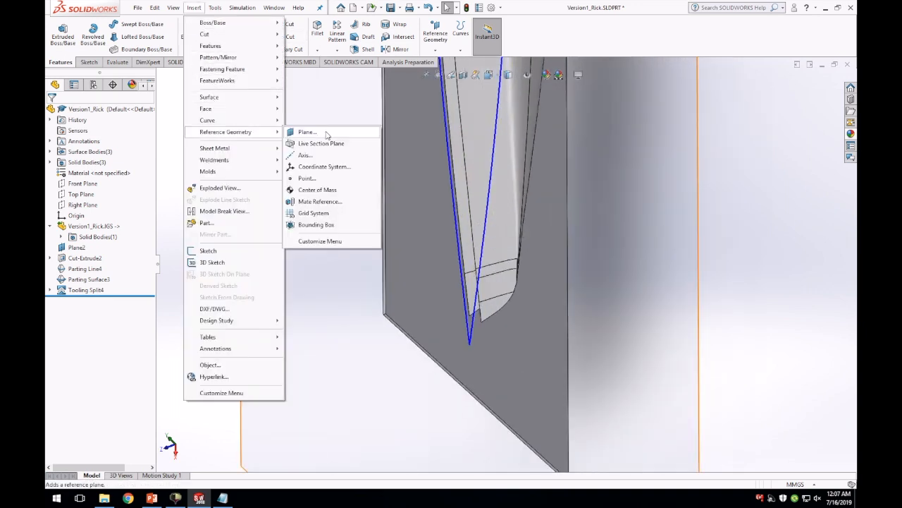
{"action": "left_click", "coordinate": [307, 133]}
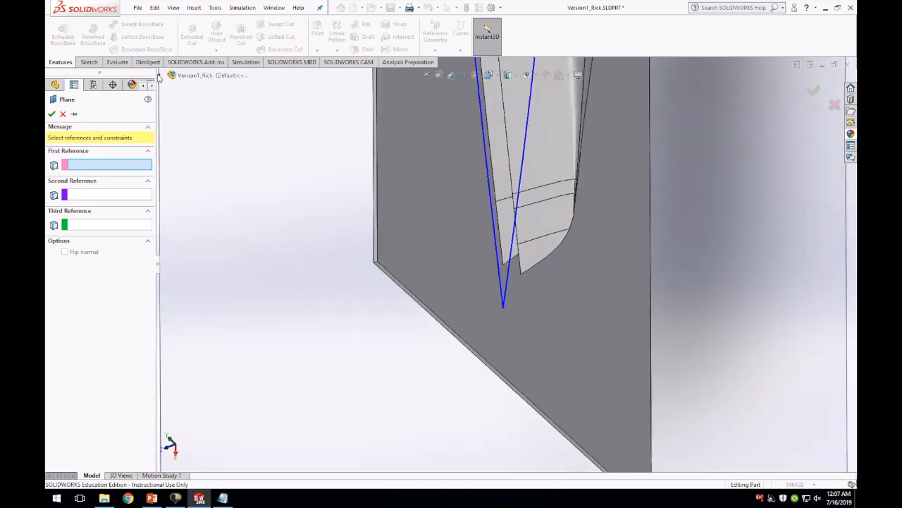
{"action": "left_click", "coordinate": [172, 76]}
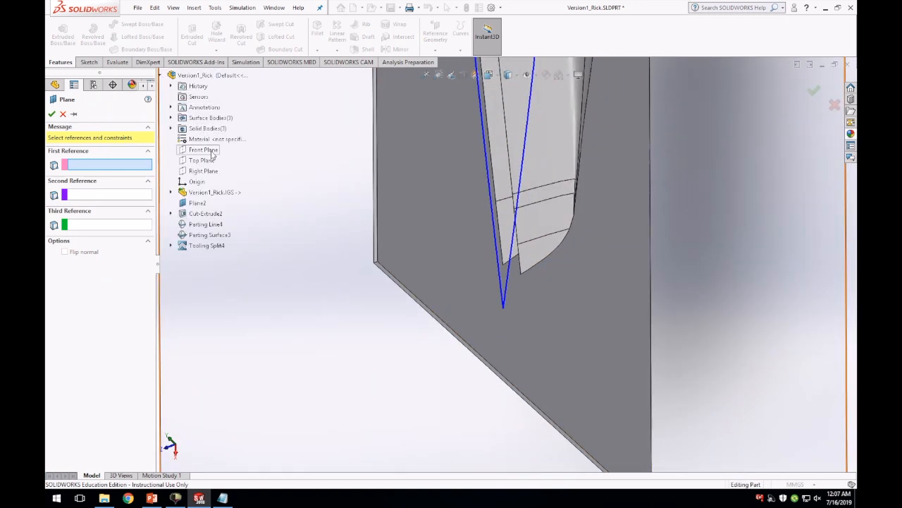
{"action": "left_click", "coordinate": [203, 150]}
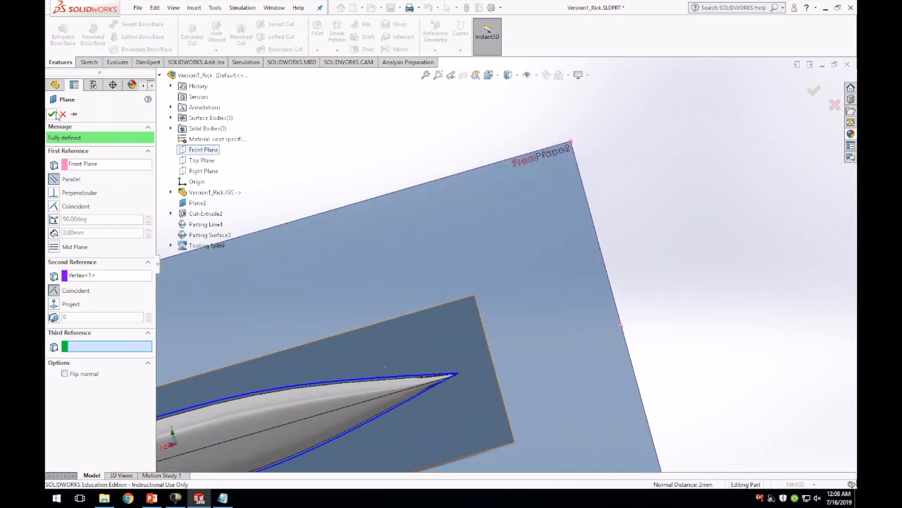
{"action": "left_click", "coordinate": [813, 90]}
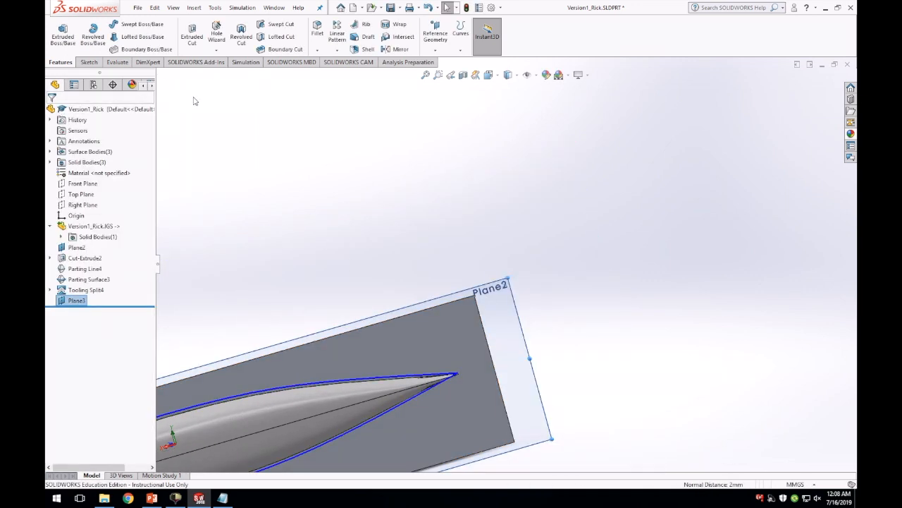
- Extrude-cut from Plane3 through the mold block, dragging the depth, as Cut-Extrude3
{"action": "left_click", "coordinate": [193, 7]}
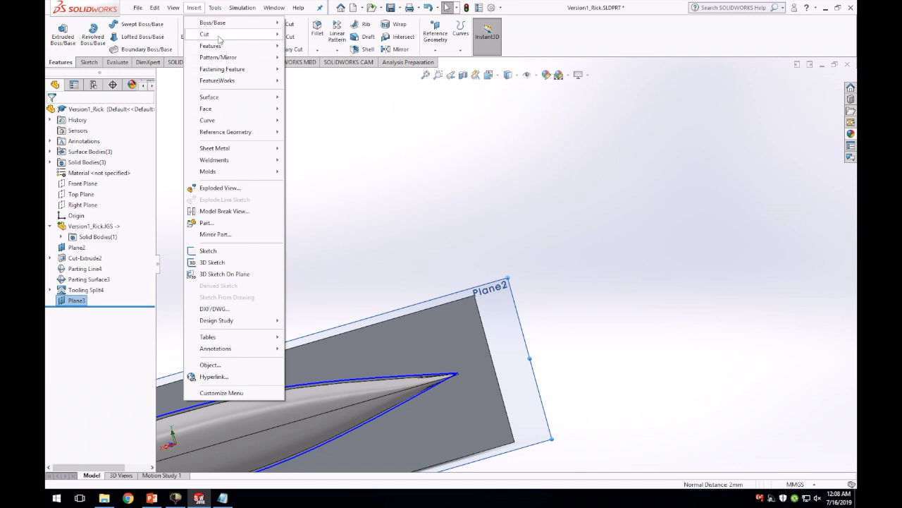
{"action": "left_click", "coordinate": [209, 251]}
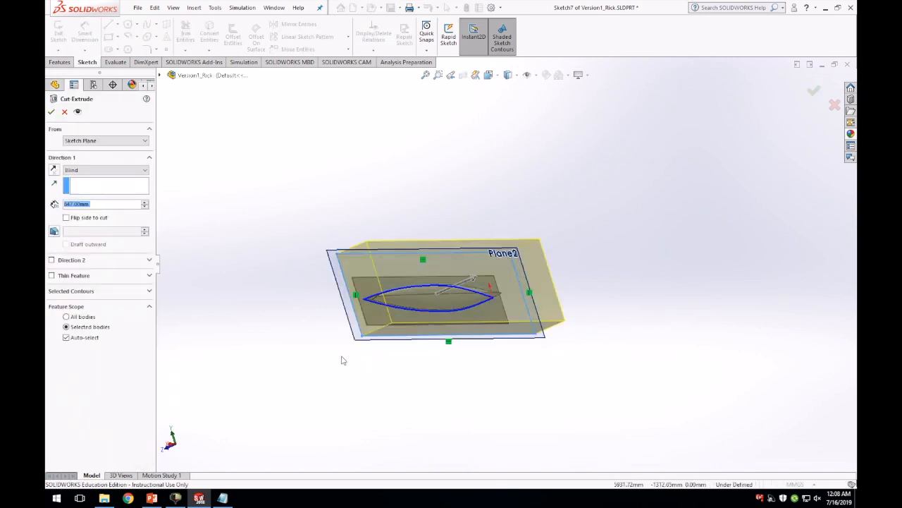
{"action": "left_click_drag", "start_coordinate": [451, 297], "coordinate": [472, 279]}
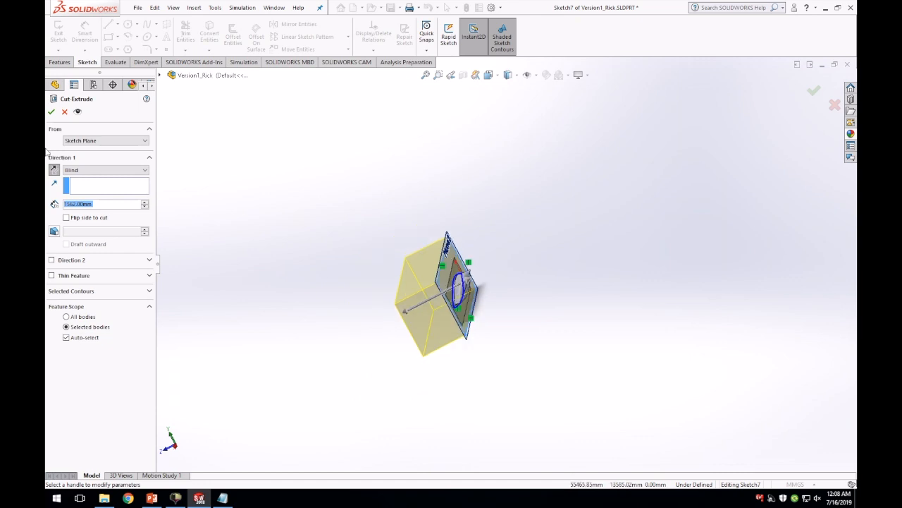
{"action": "left_click", "coordinate": [50, 111]}
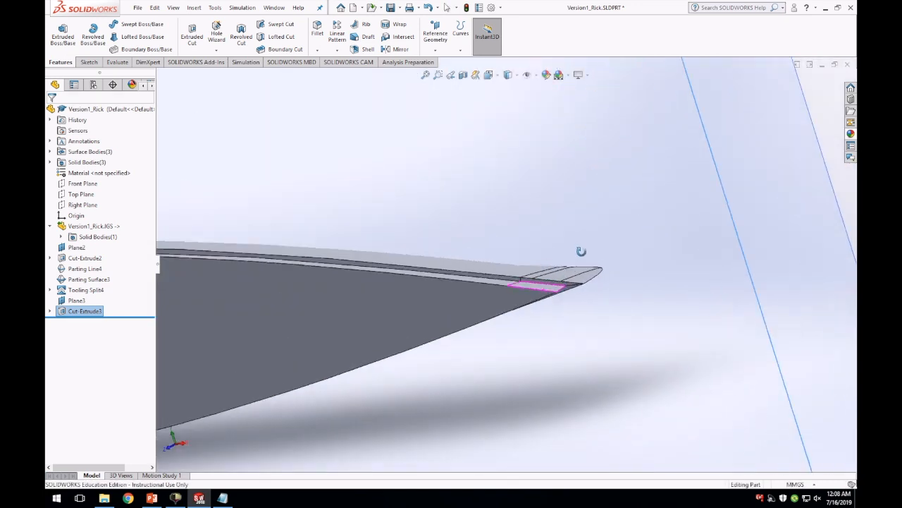
- Orbit the trimmed mold slice to inspect the cut edge-on, then reach for the Insert menu
{"action": "left_click_drag", "start_coordinate": [581, 251], "coordinate": [503, 372]}
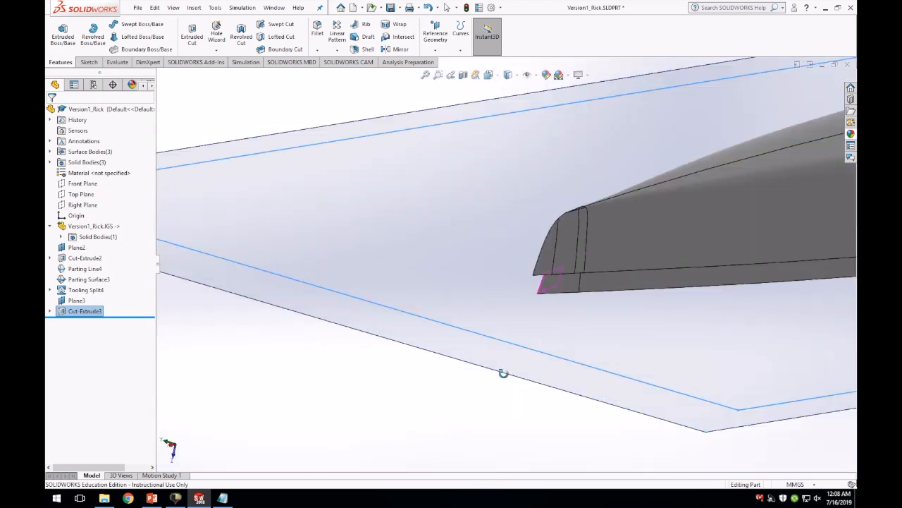
{"action": "left_click_drag", "start_coordinate": [505, 372], "coordinate": [561, 285]}
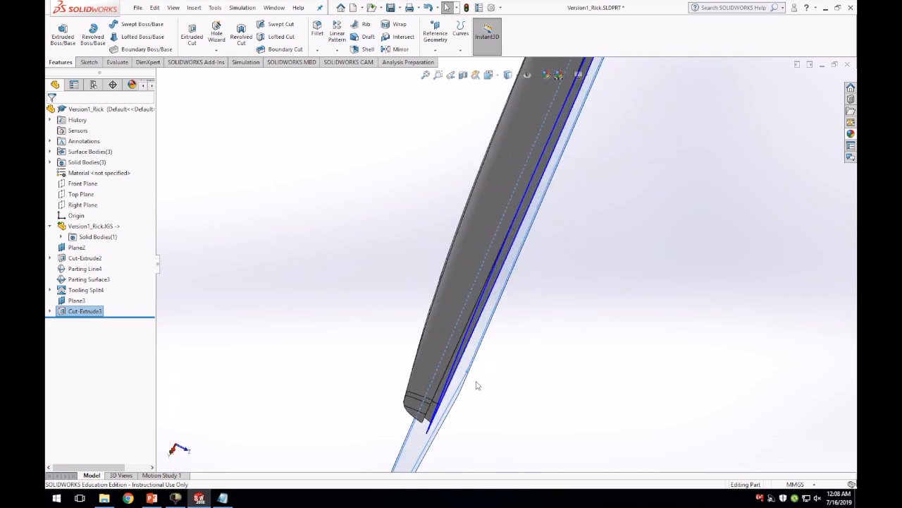
{"action": "mouse_move", "coordinate": [420, 237]}
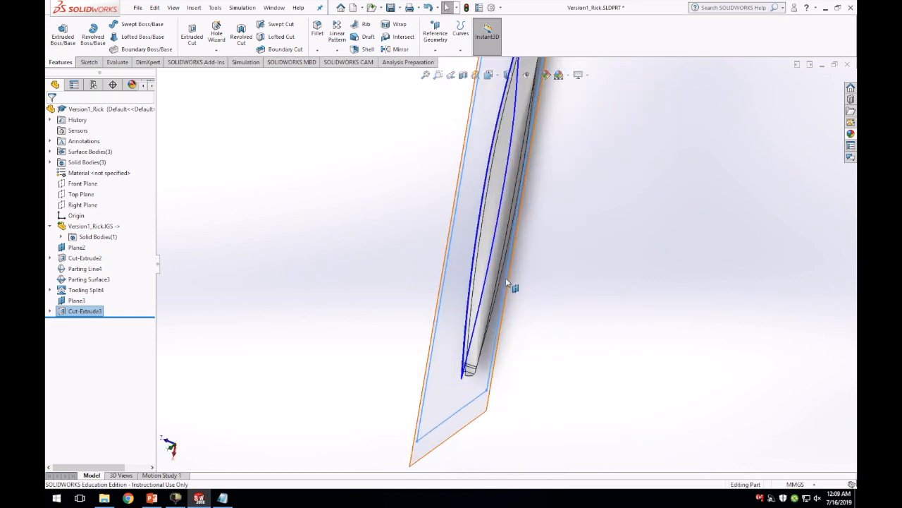
{"action": "left_click_drag", "start_coordinate": [508, 282], "coordinate": [507, 261]}
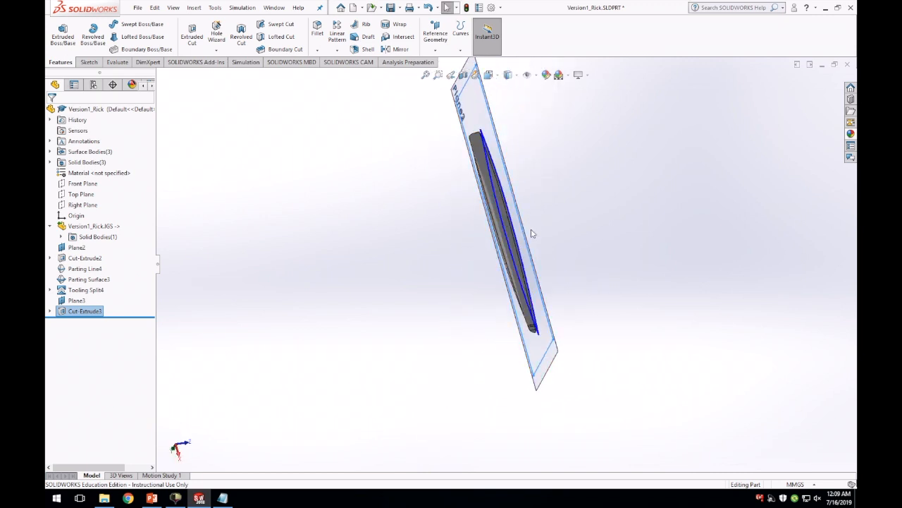
{"action": "mouse_move", "coordinate": [454, 189]}
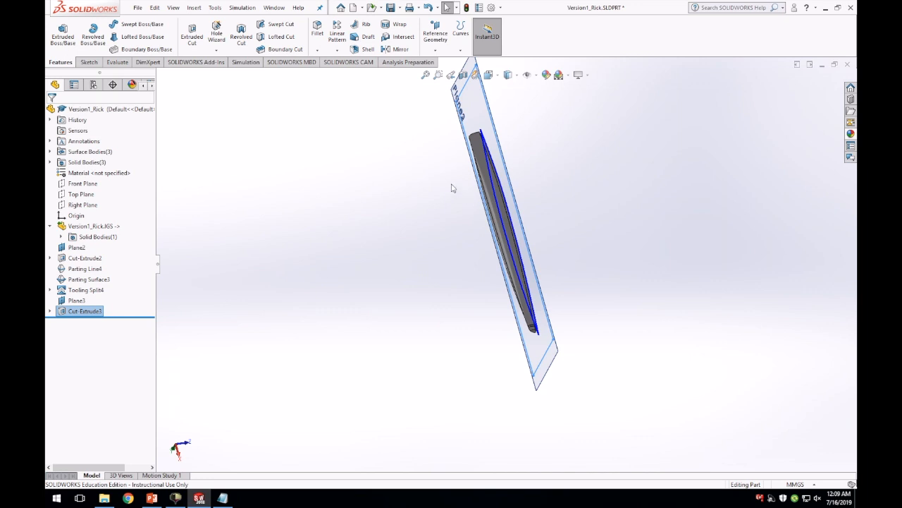
{"action": "mouse_move", "coordinate": [442, 183]}
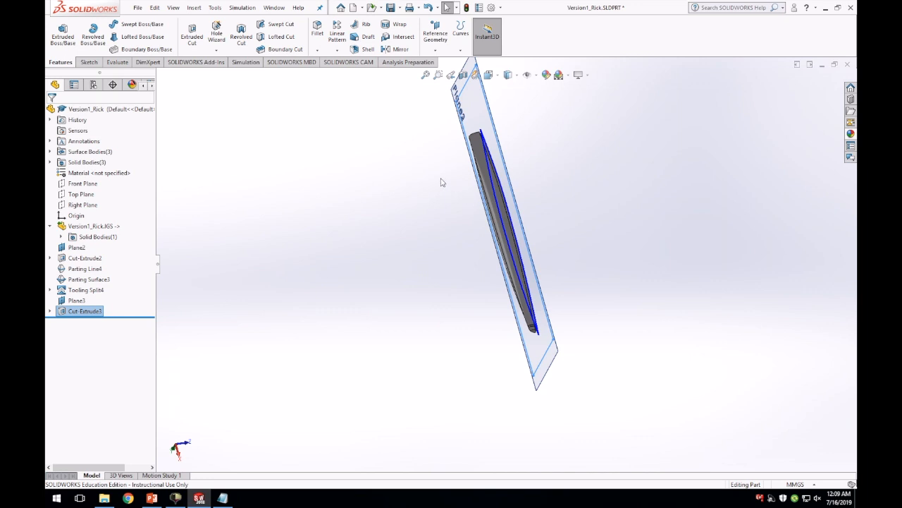
{"action": "mouse_move", "coordinate": [375, 107]}
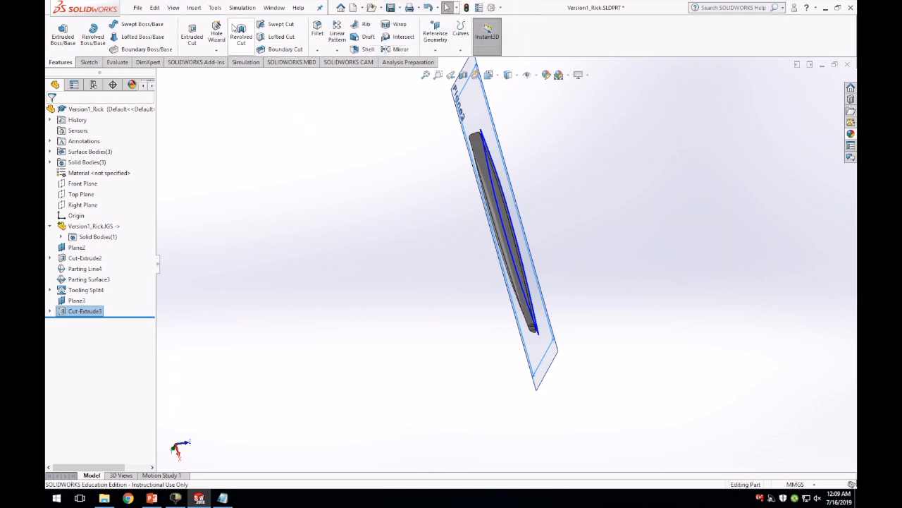
{"action": "left_click", "coordinate": [214, 7]}
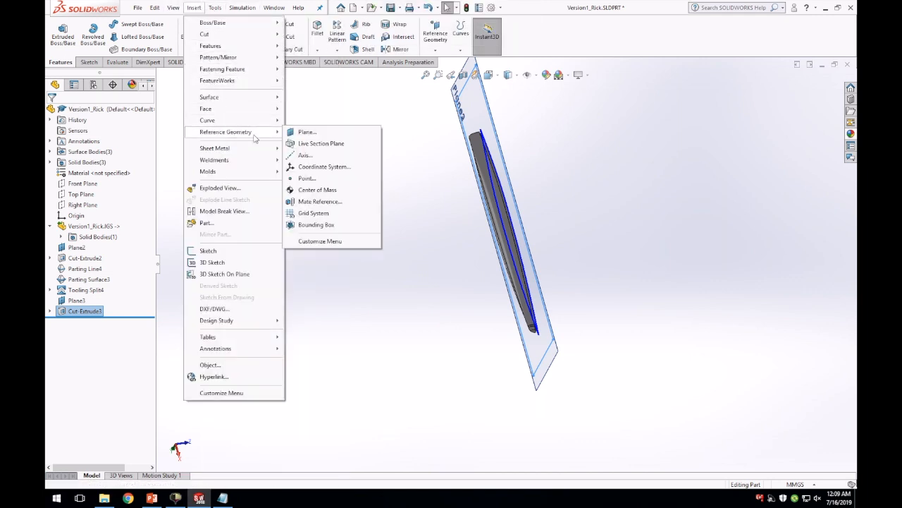
- Create Plane4 offset from the Right Plane to the canoe's middle and confirm it
{"action": "left_click", "coordinate": [307, 133]}
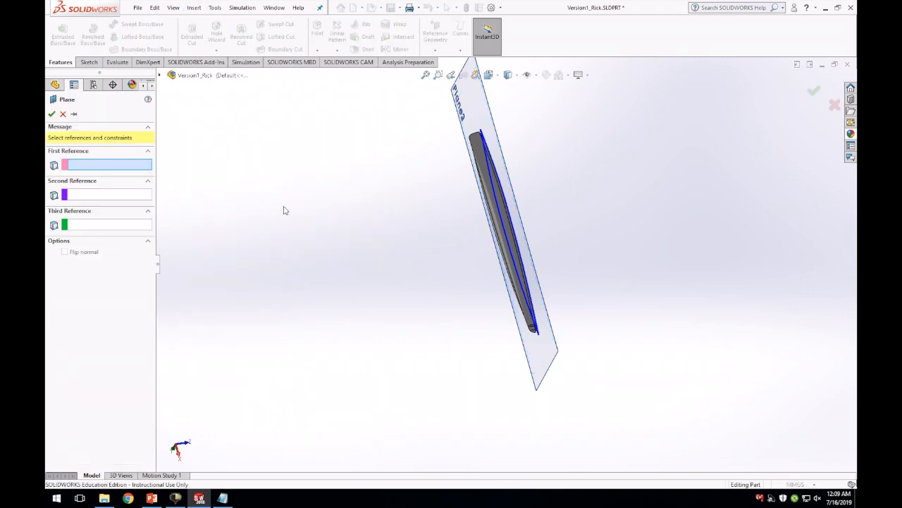
{"action": "mouse_move", "coordinate": [162, 77]}
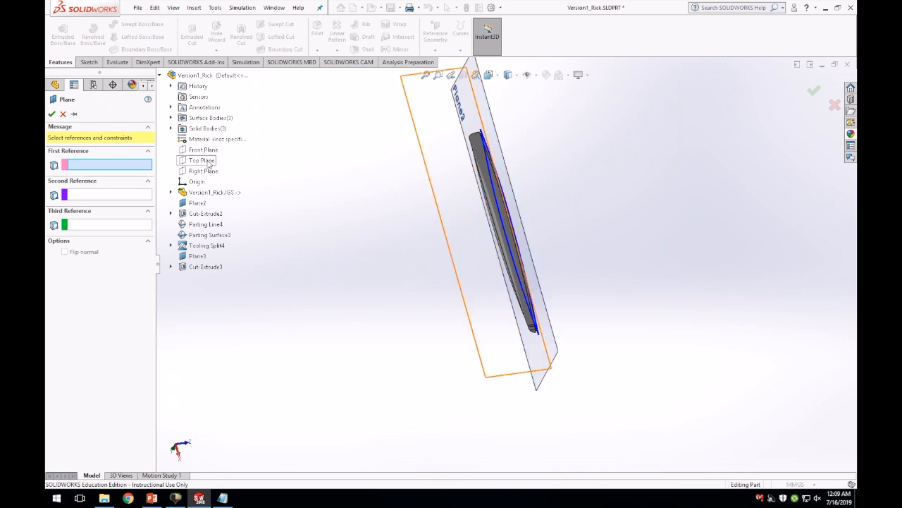
{"action": "left_click", "coordinate": [203, 170]}
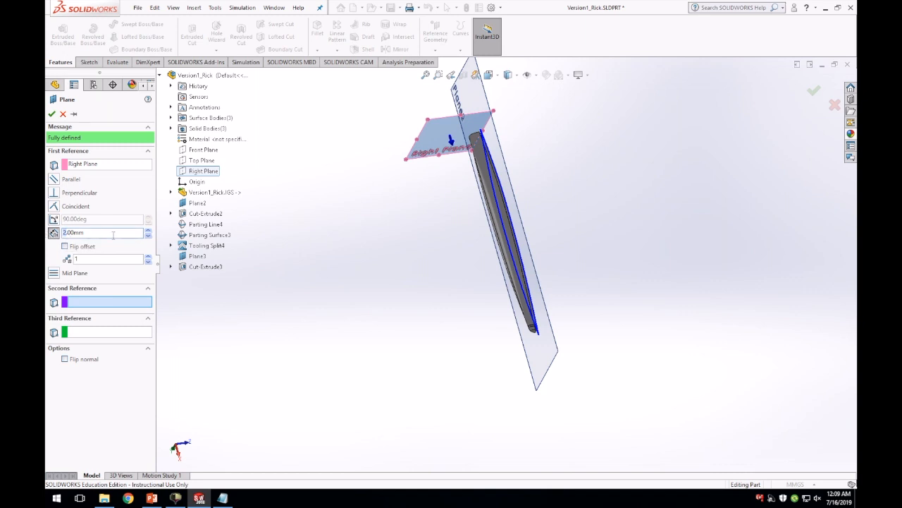
{"action": "triple_click", "coordinate": [102, 232]}
{"action": "type", "text": "2.5"}
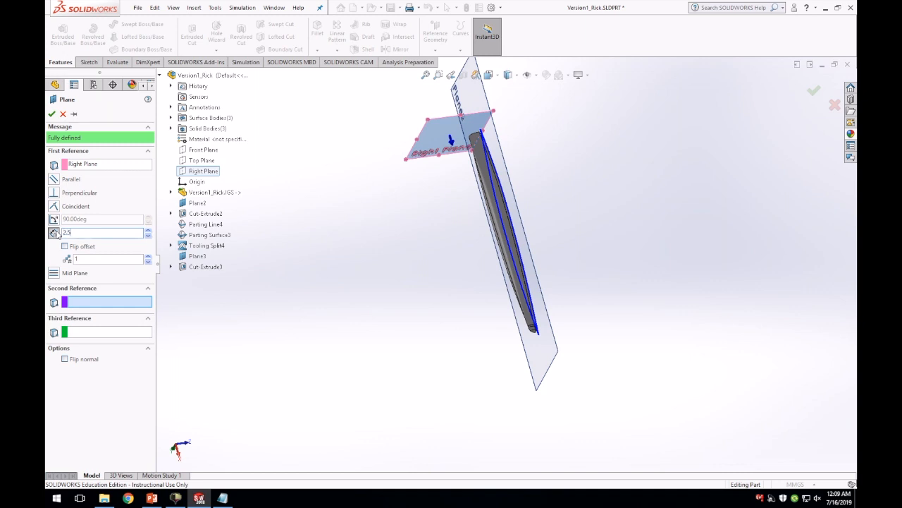
{"action": "type", "text": "mm"}
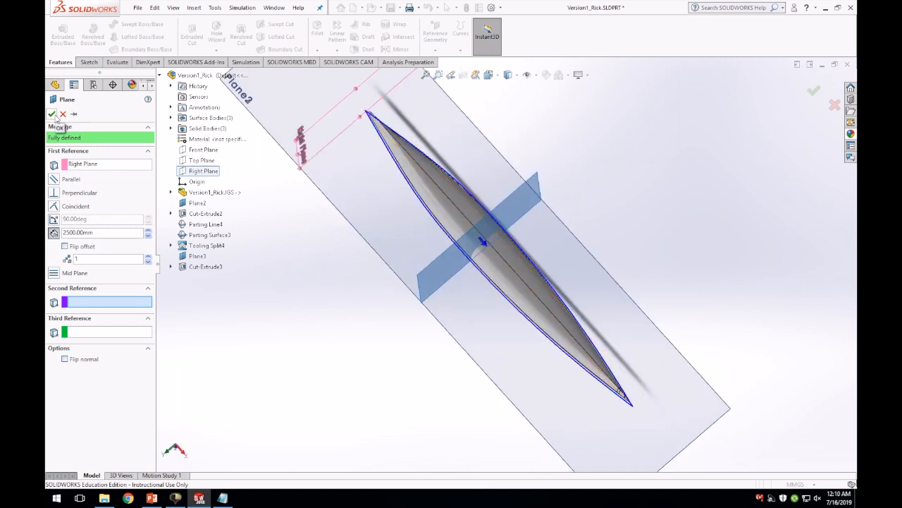
{"action": "left_click", "coordinate": [813, 90]}
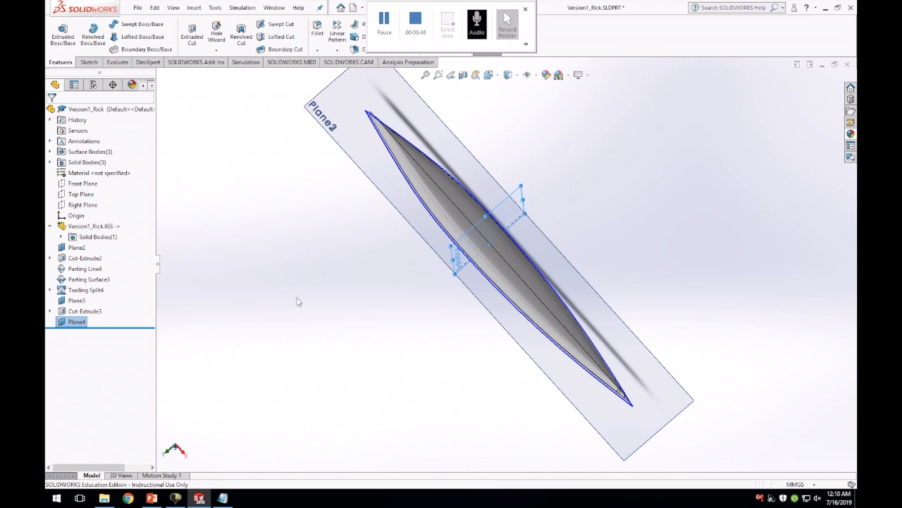
- Start a Split feature with Plane4 as the only trim tool, removing the stray canoe face
{"action": "left_click", "coordinate": [194, 9]}
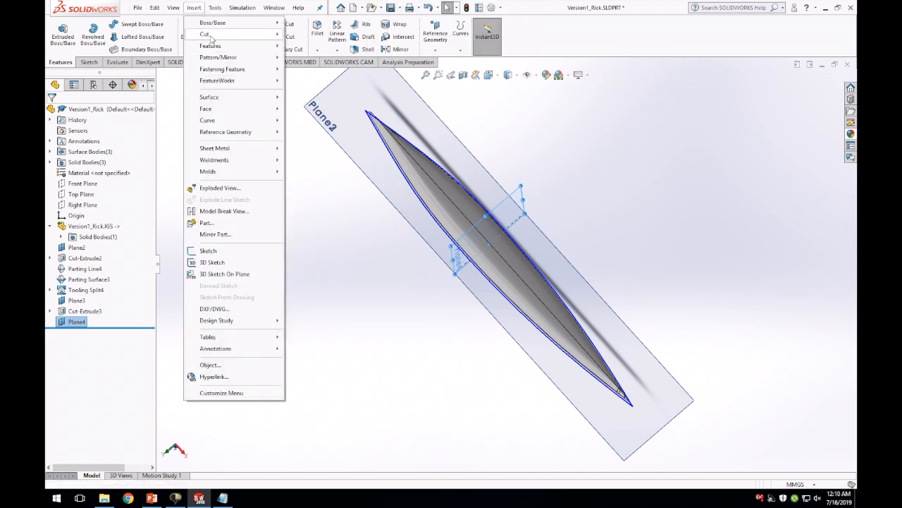
{"action": "mouse_move", "coordinate": [251, 124]}
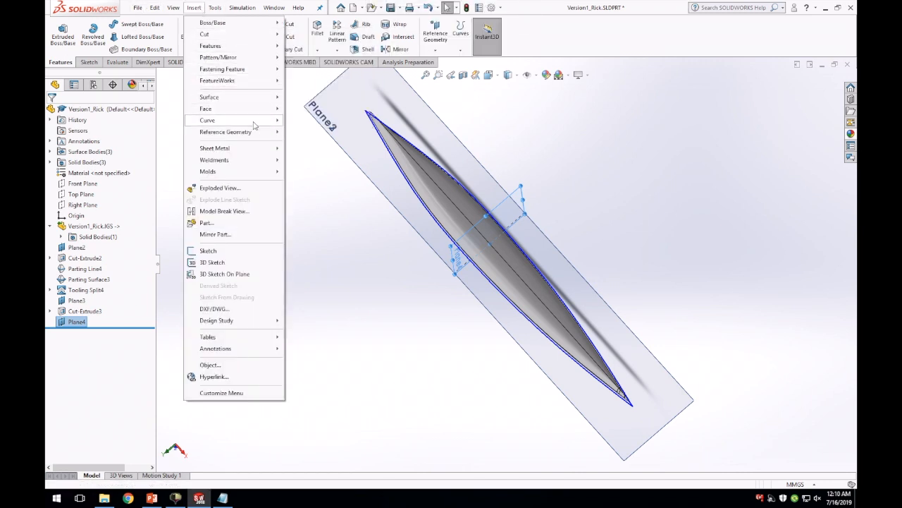
{"action": "mouse_move", "coordinate": [235, 148]}
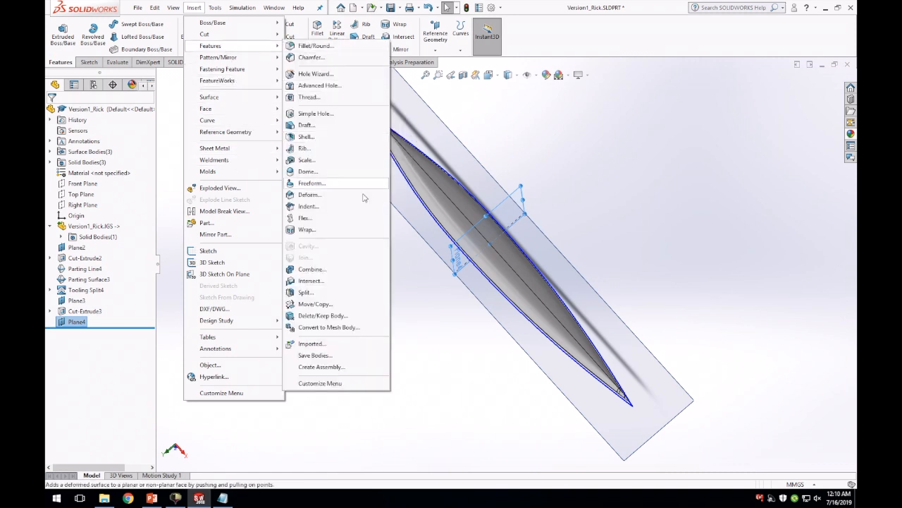
{"action": "left_click", "coordinate": [304, 292]}
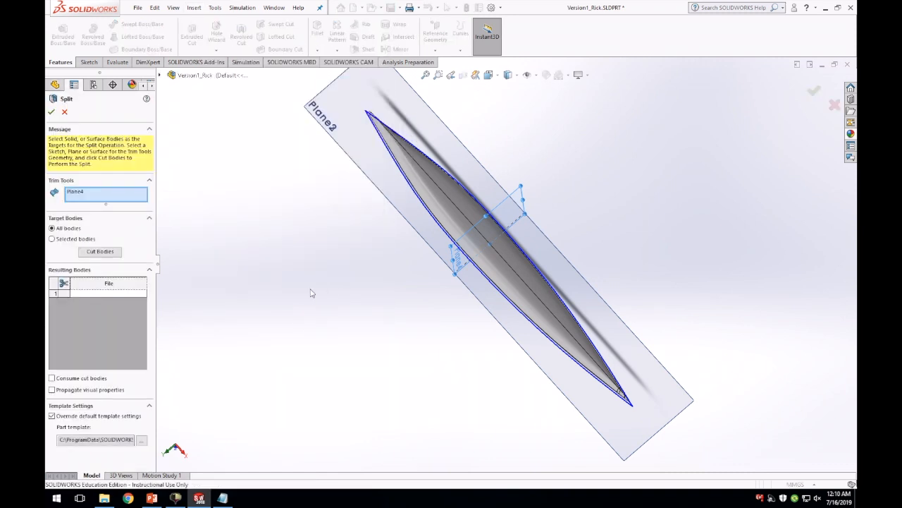
{"action": "left_click", "coordinate": [440, 190]}
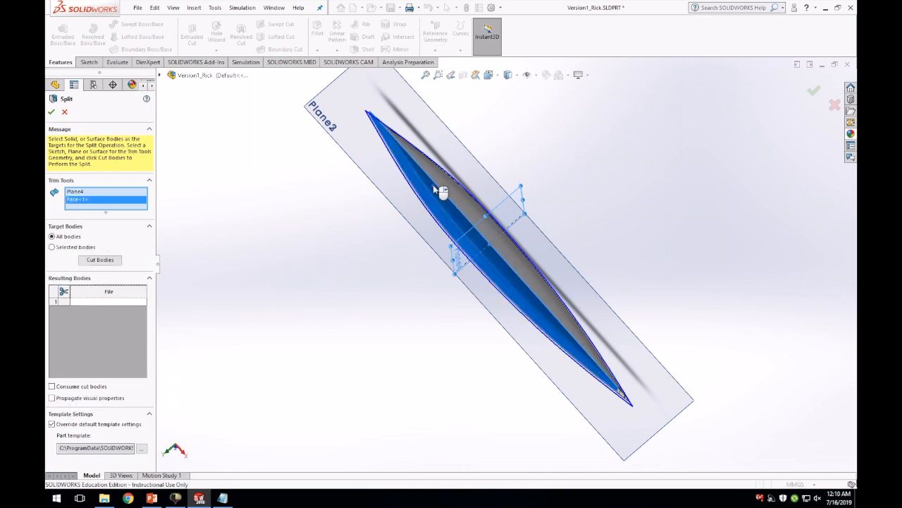
{"action": "left_click", "coordinate": [100, 259]}
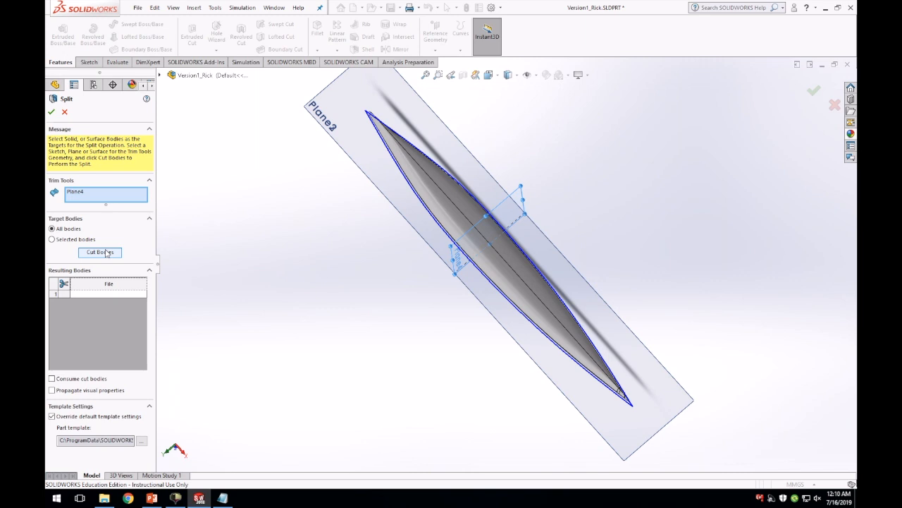
- Target the Cut-Extrude3 body, cut it, and include both resulting halves in the preview
{"action": "left_click", "coordinate": [51, 240]}
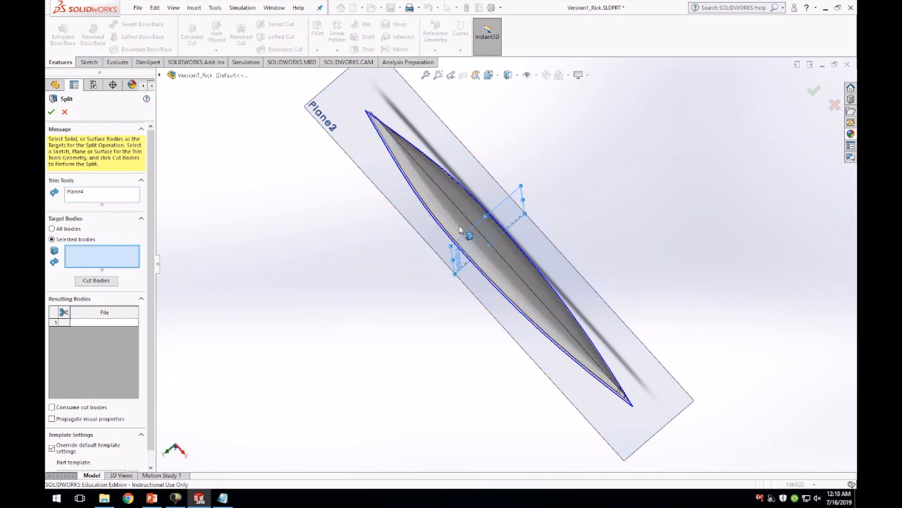
{"action": "left_click", "coordinate": [480, 226]}
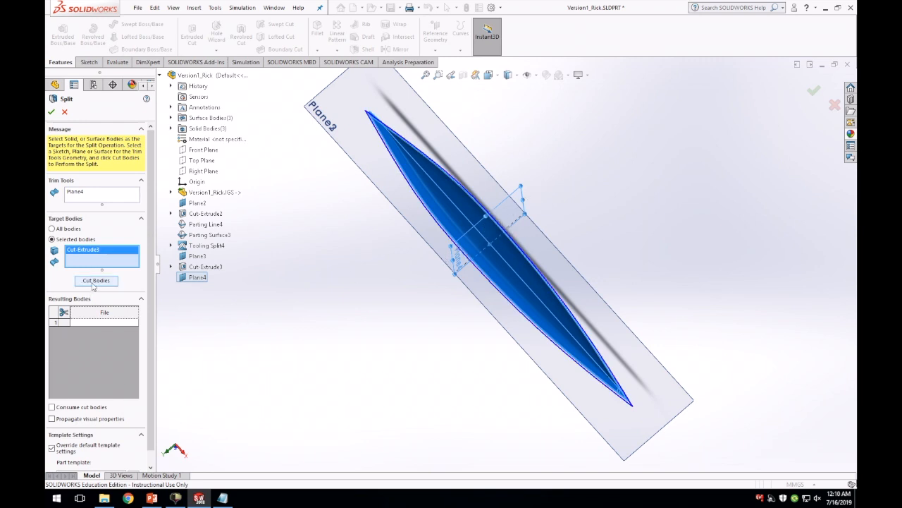
{"action": "left_click", "coordinate": [96, 280]}
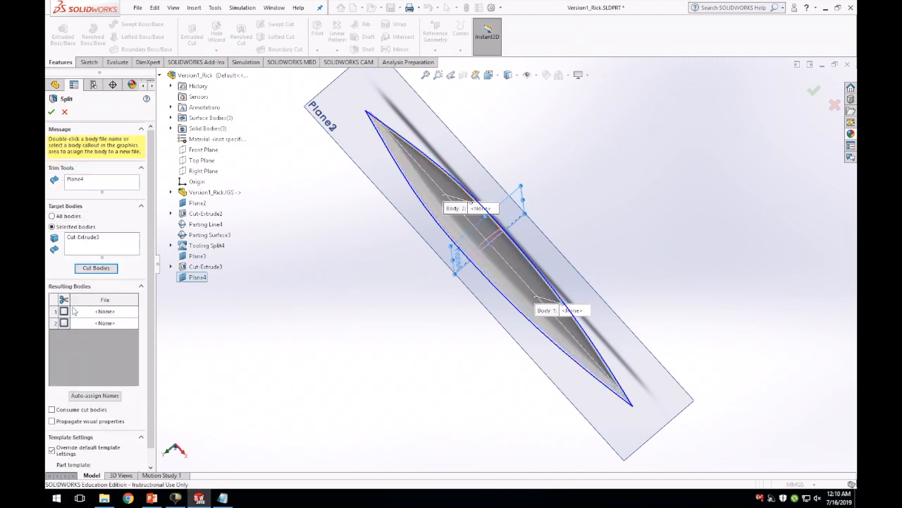
{"action": "left_click", "coordinate": [65, 312]}
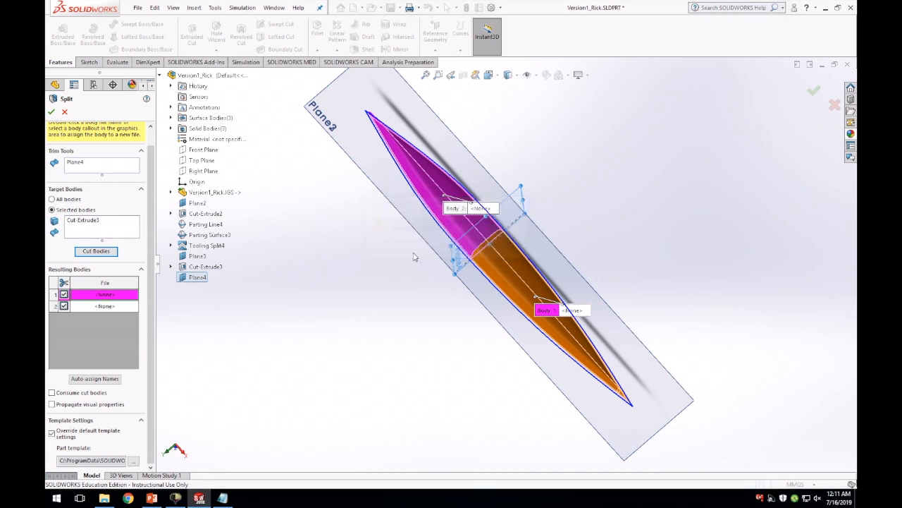
{"action": "left_click", "coordinate": [94, 378]}
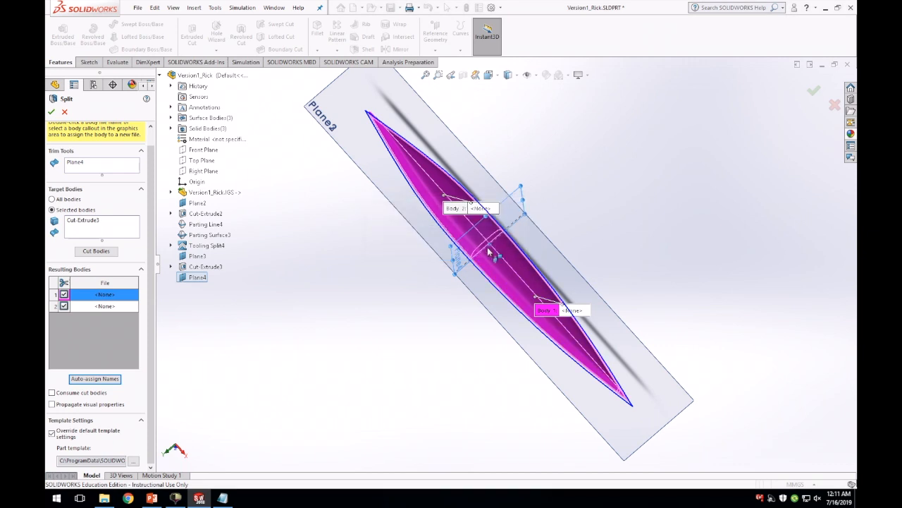
{"action": "left_click", "coordinate": [138, 8]}
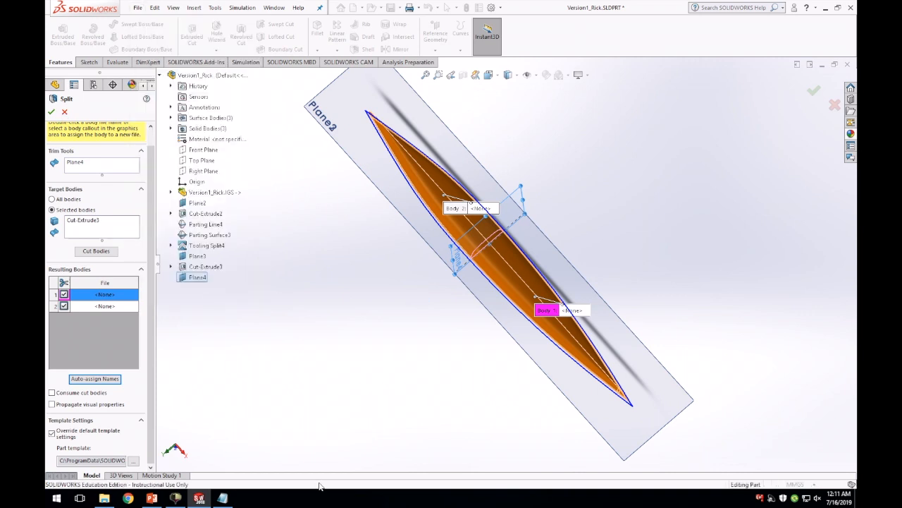
{"action": "mouse_move", "coordinate": [327, 463]}
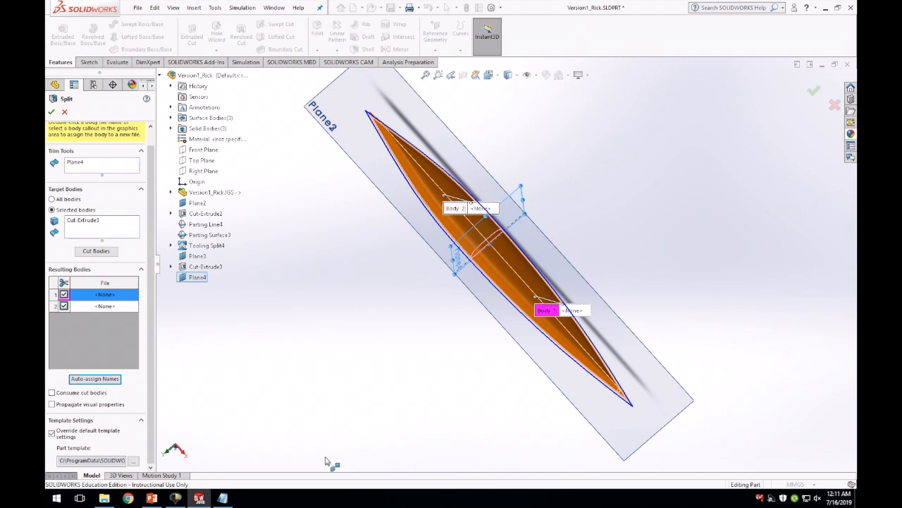
{"action": "mouse_move", "coordinate": [210, 464]}
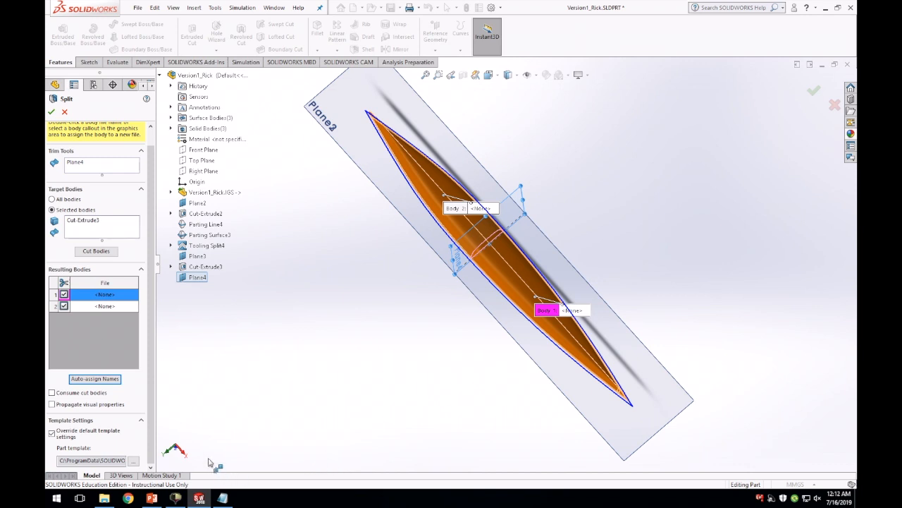